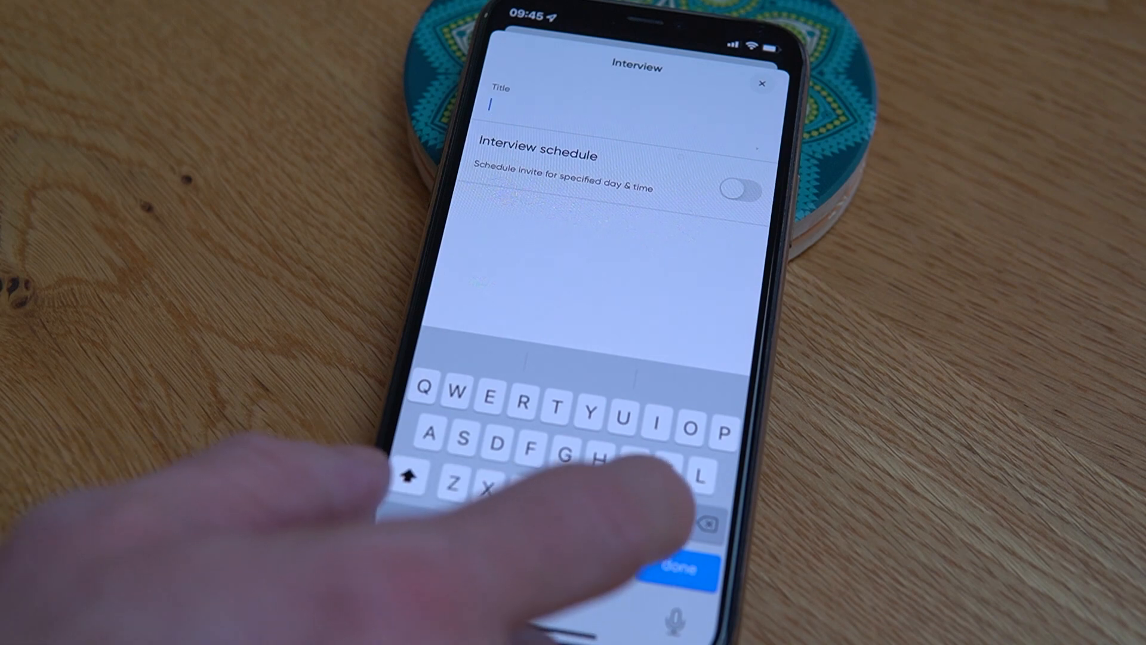
# Title the new interview "Mike's show" and start setting up the call.
pyautogui.write('Mike')
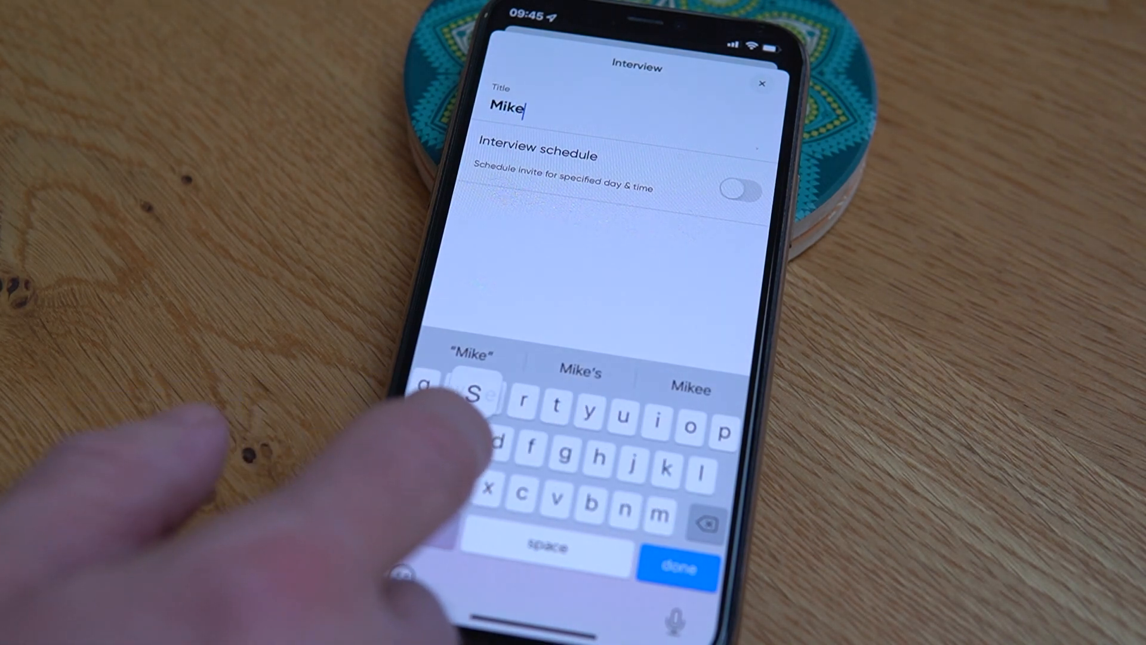
pyautogui.write("'s s")
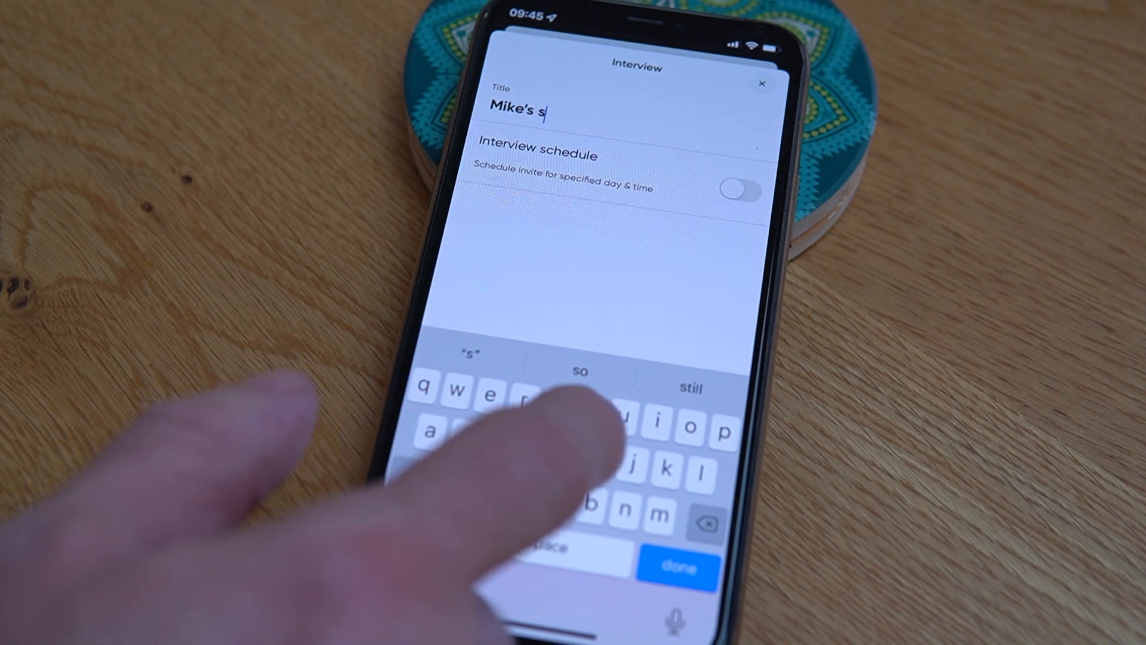
pyautogui.click(742, 190)
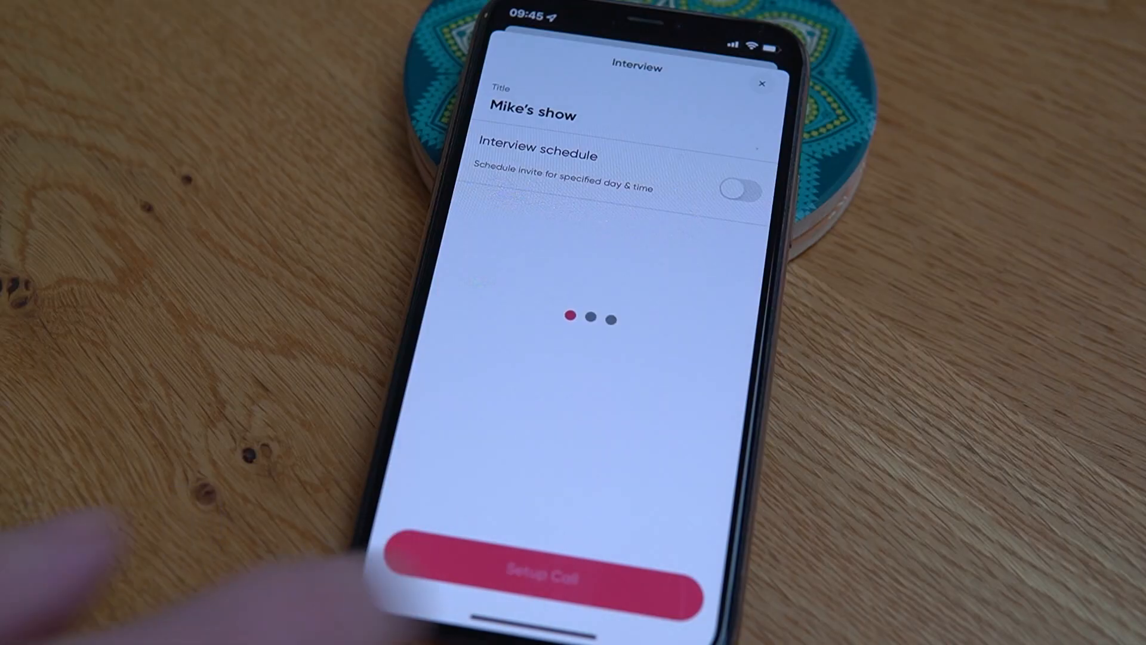
pyautogui.click(547, 574)
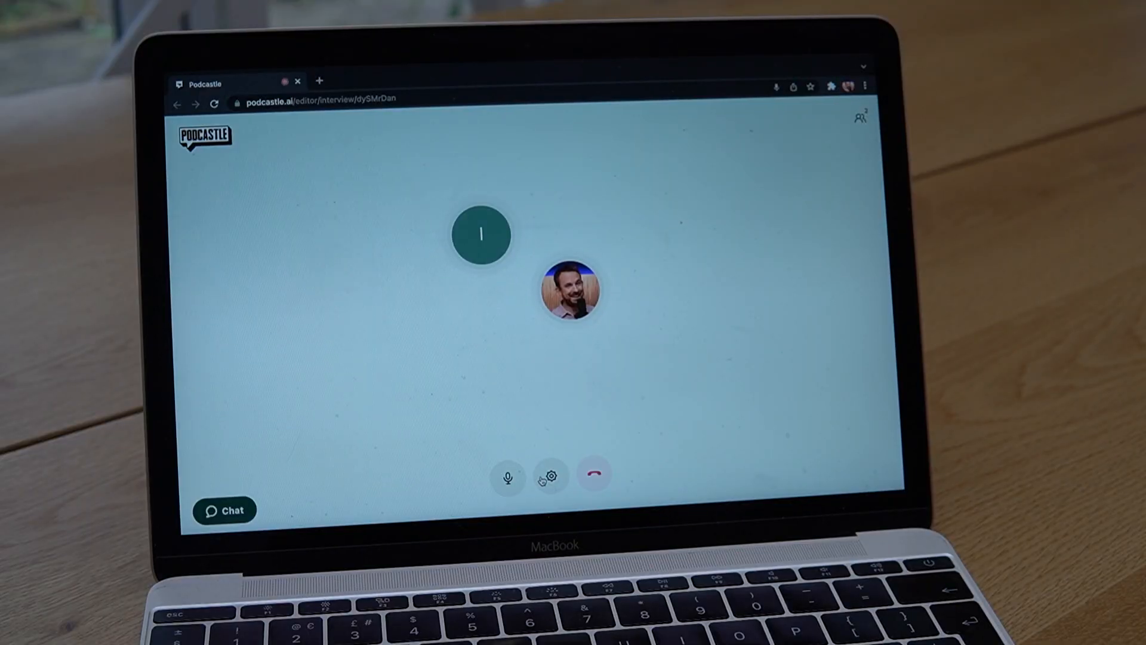
# Hang up the interview and confirm Leave in the leave-call dialog.
pyautogui.click(593, 475)
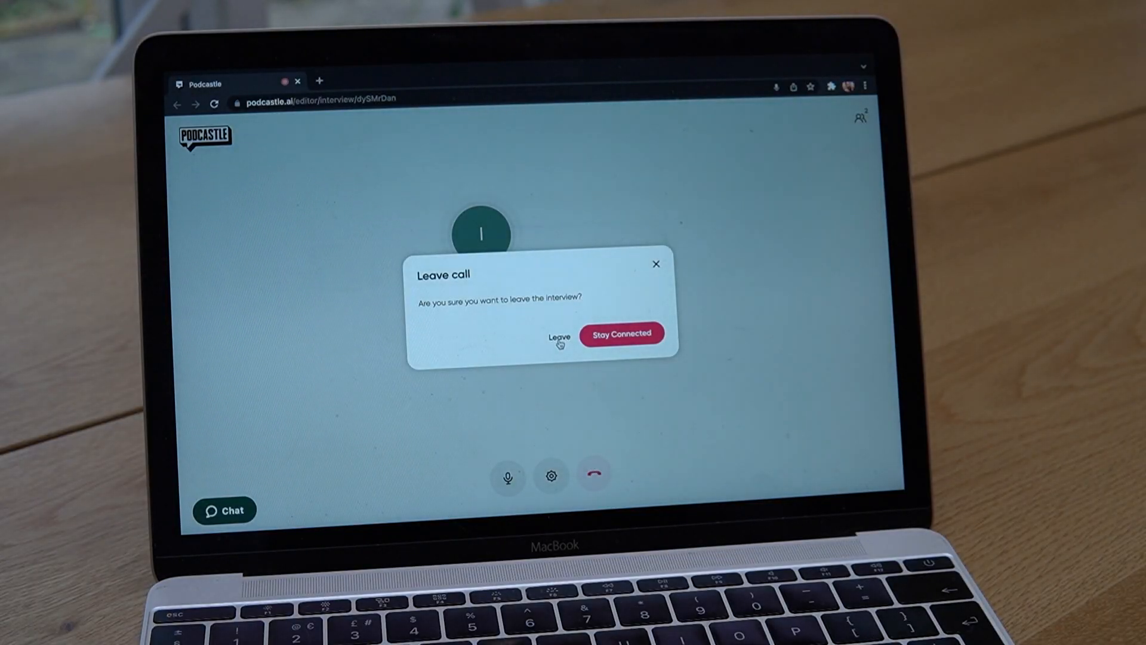
pyautogui.click(558, 337)
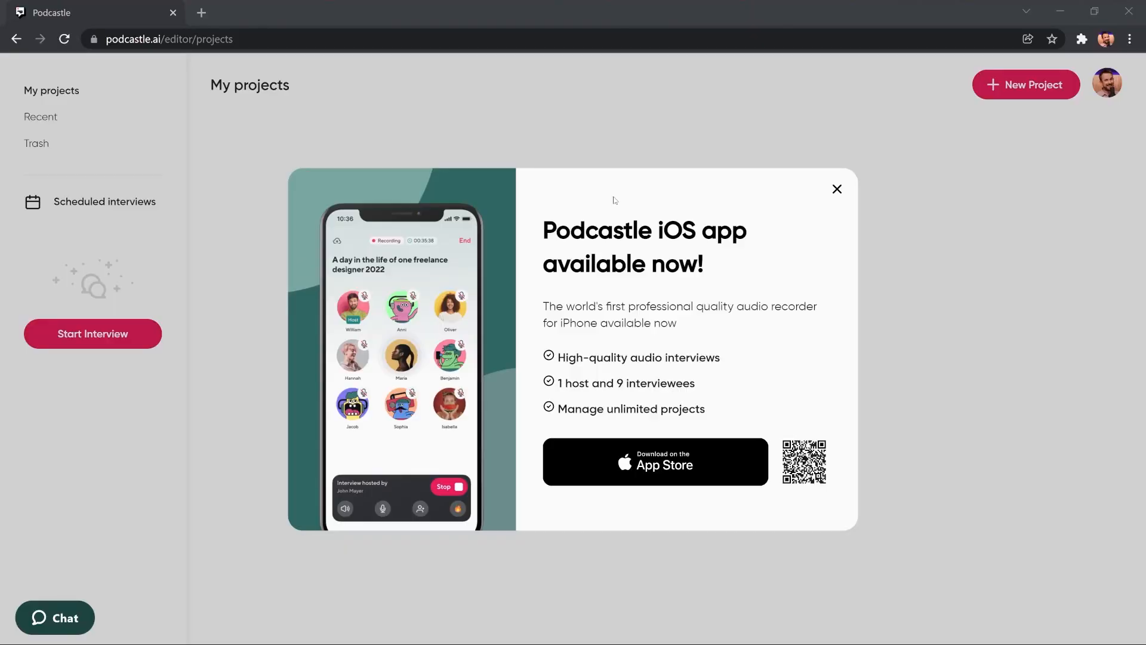
# Close the iOS app popup and open the Mike's show project in the editor.
pyautogui.click(836, 189)
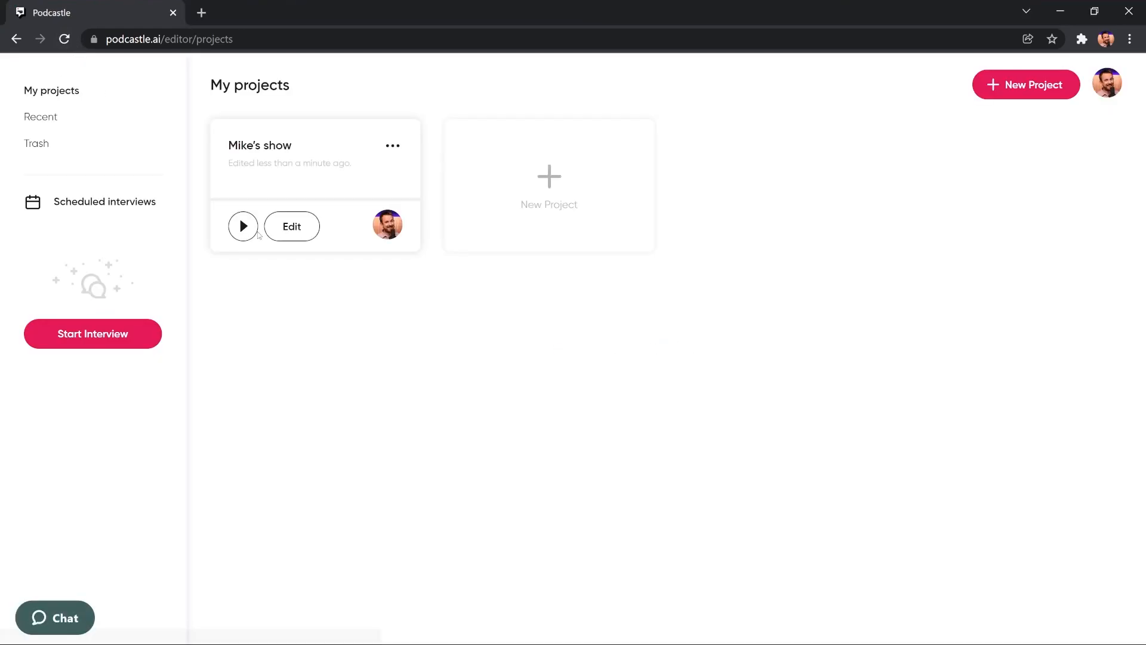
pyautogui.moveTo(282, 259)
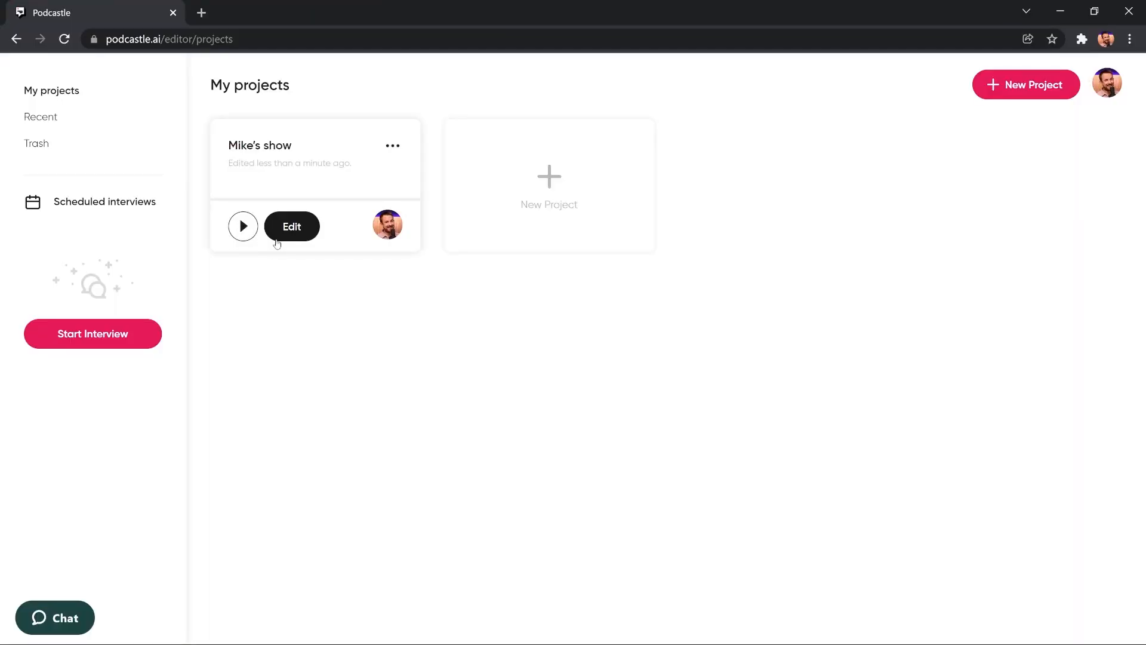
pyautogui.click(291, 226)
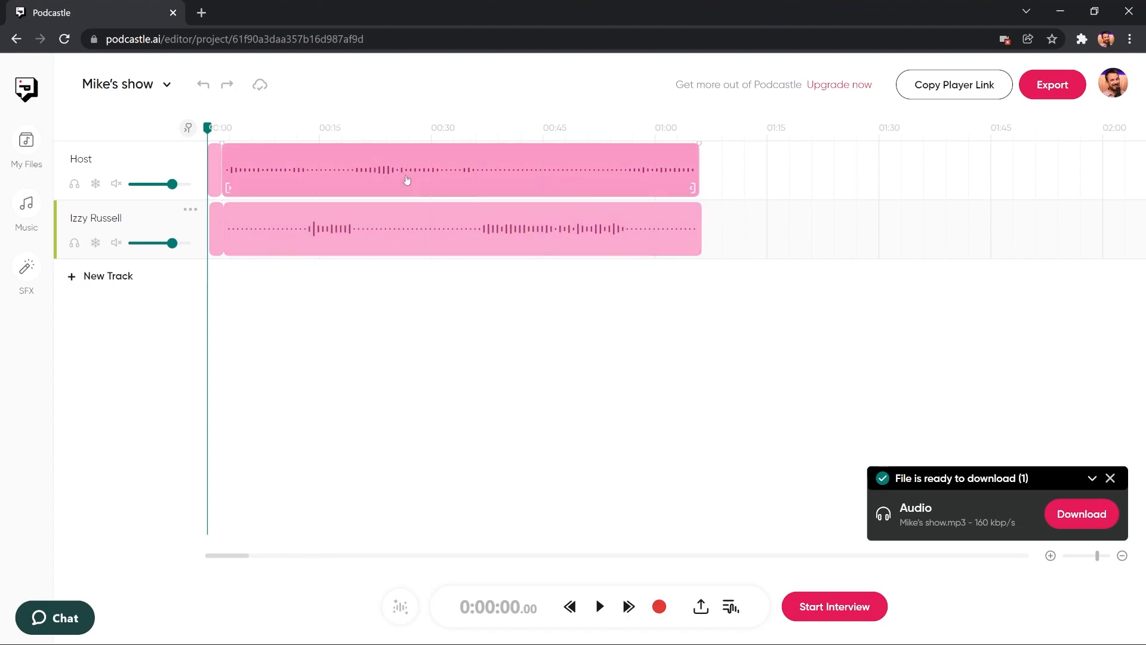
pyautogui.moveTo(116, 184)
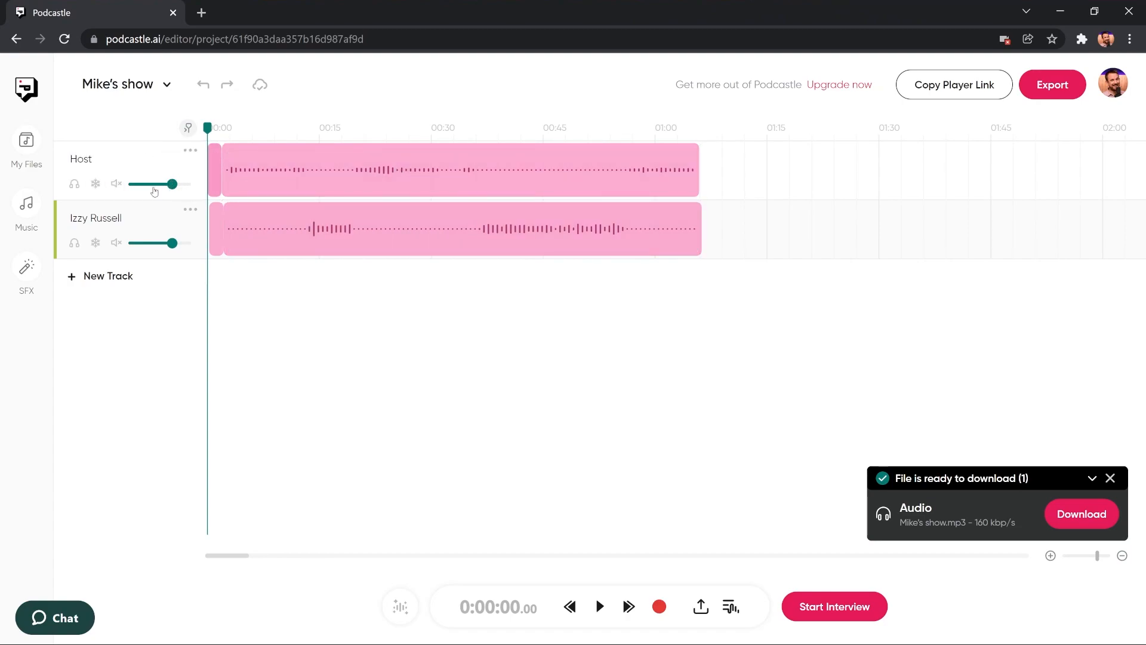
pyautogui.moveTo(95, 184)
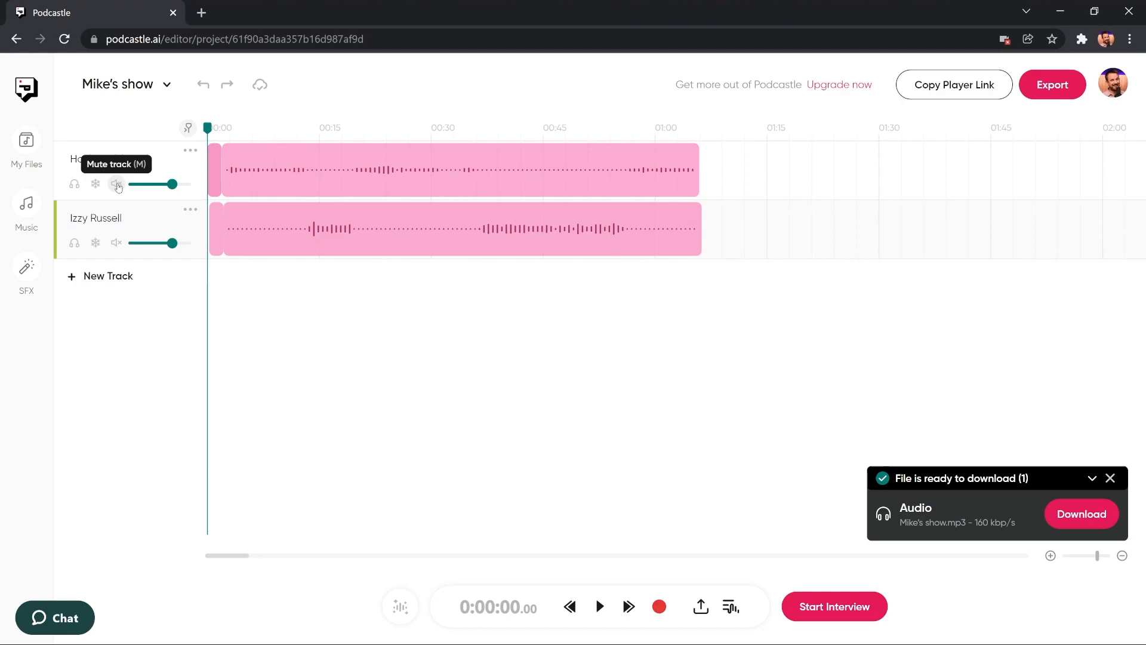
pyautogui.moveTo(74, 243)
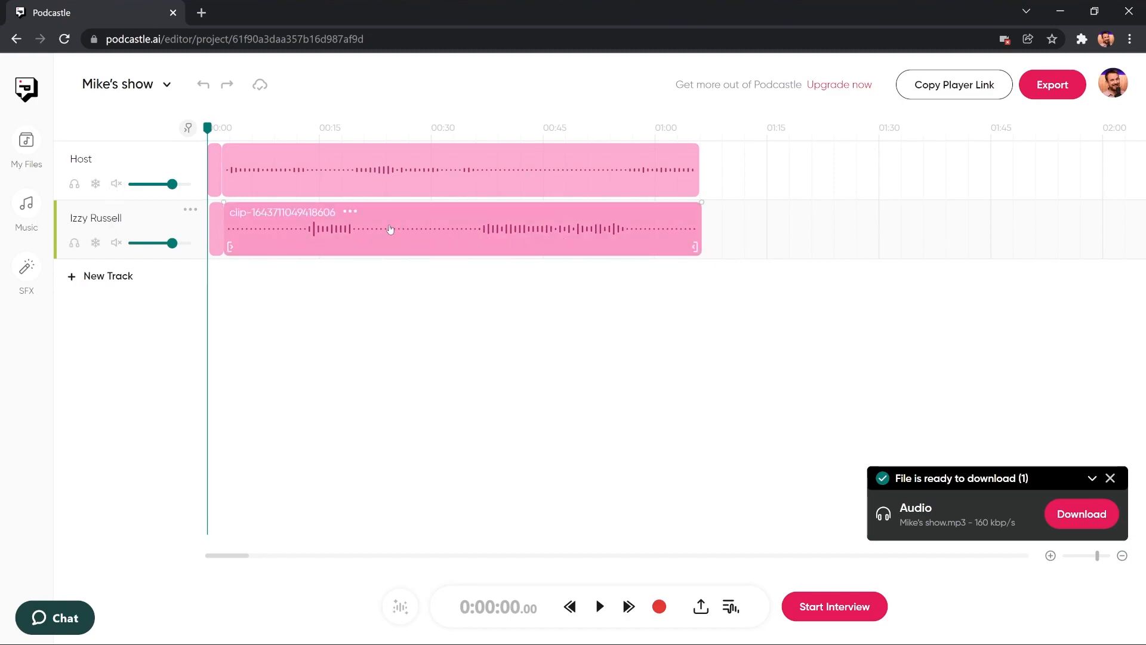
pyautogui.moveTo(696, 233)
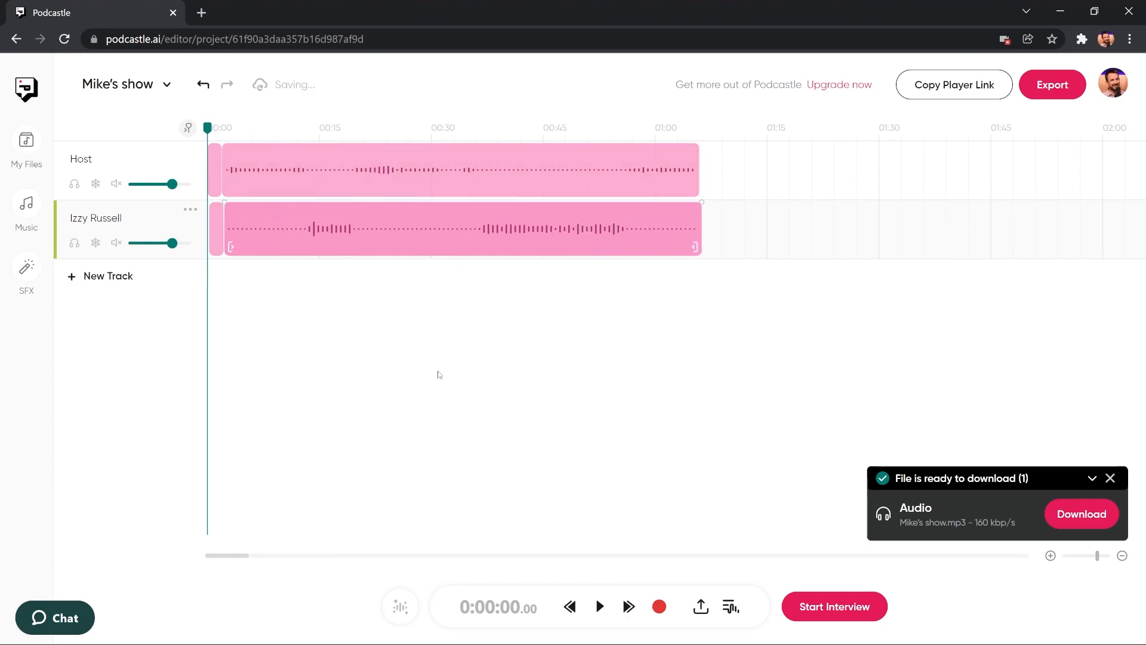
# Play the interview from the start and pause around 0:16, clearing the selection.
pyautogui.click(598, 606)
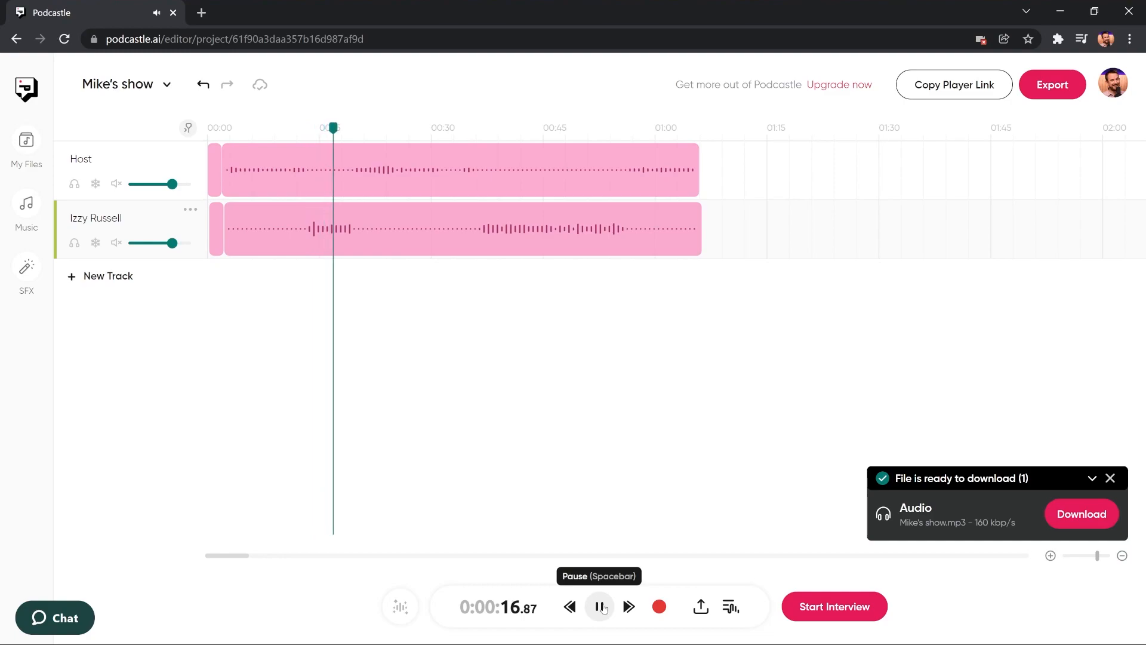
pyautogui.click(598, 606)
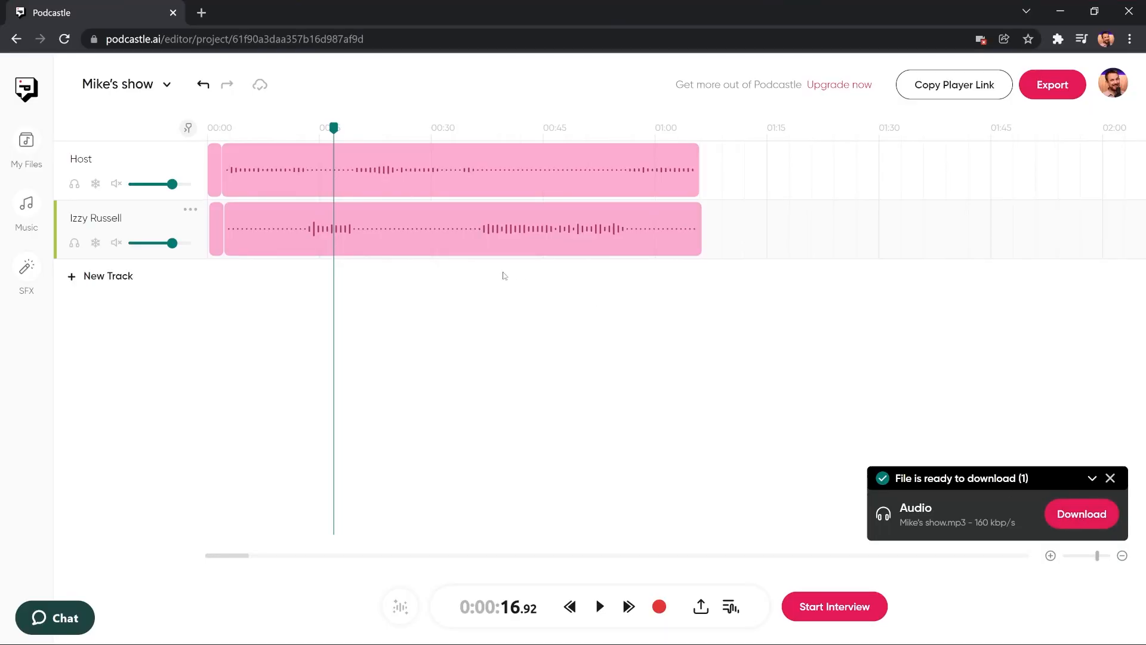
pyautogui.click(369, 231)
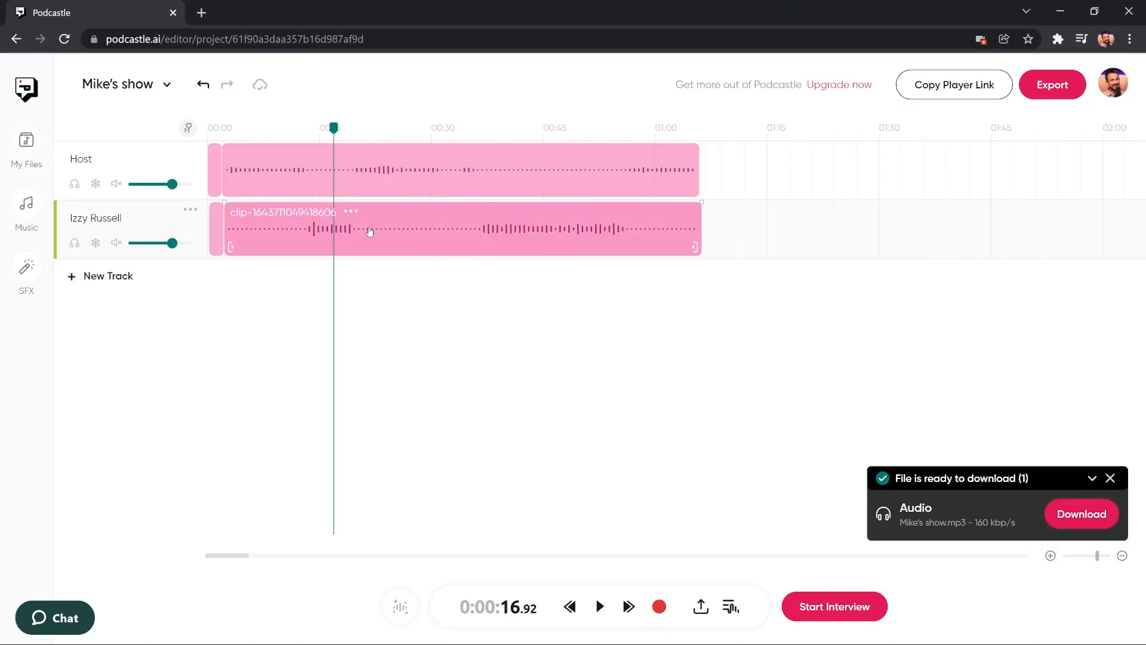
# Add the Take It Back song from the Music library onto a new Track 3 around 16 seconds.
pyautogui.click(26, 203)
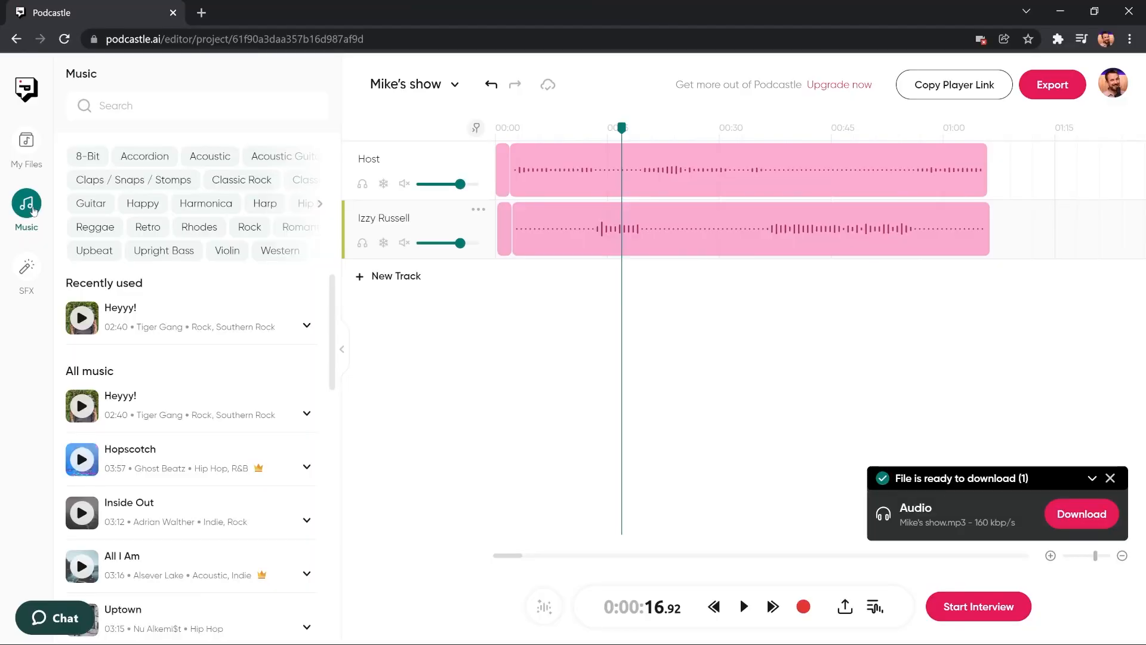
pyautogui.scroll(-3)
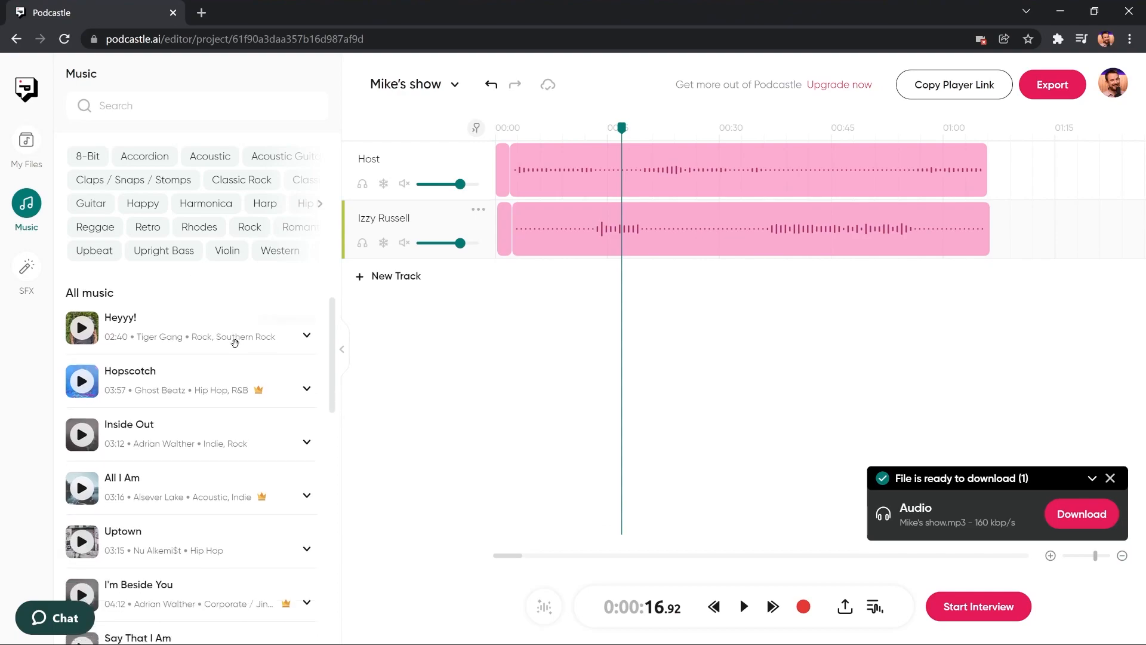
pyautogui.scroll(-3)
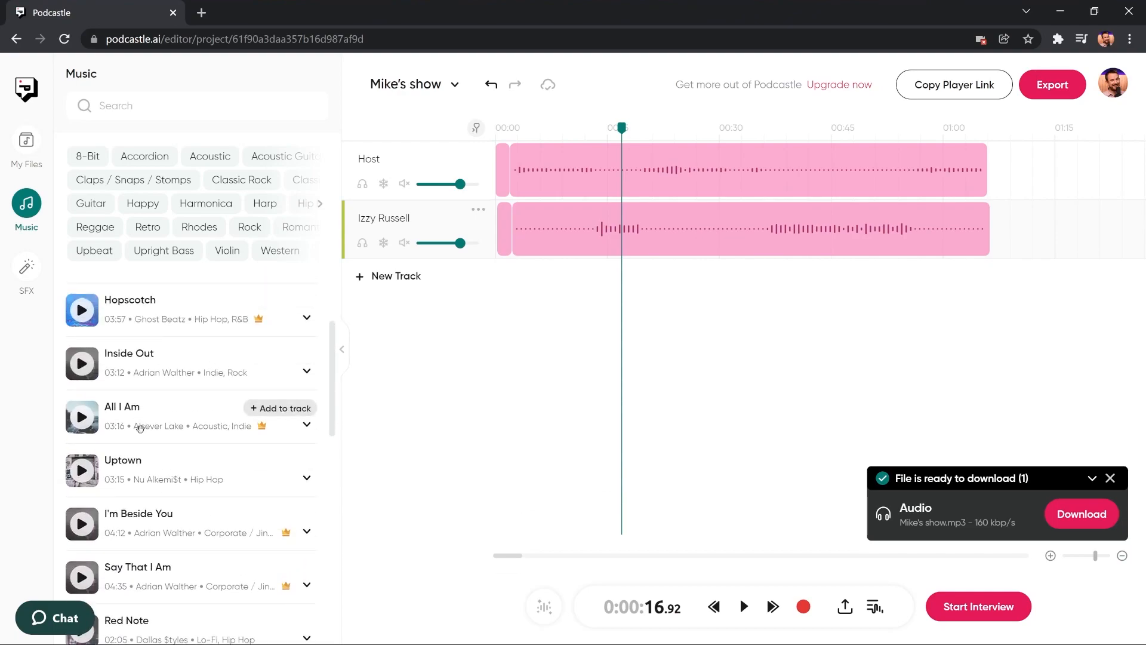
pyautogui.scroll(-3)
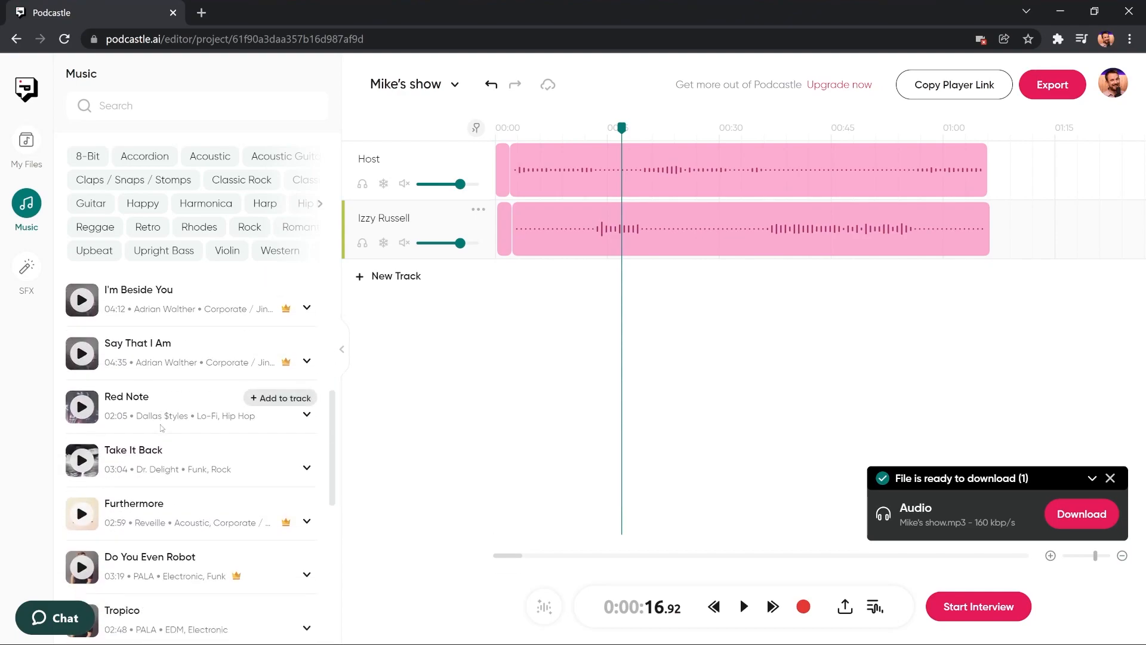
pyautogui.scroll(-3)
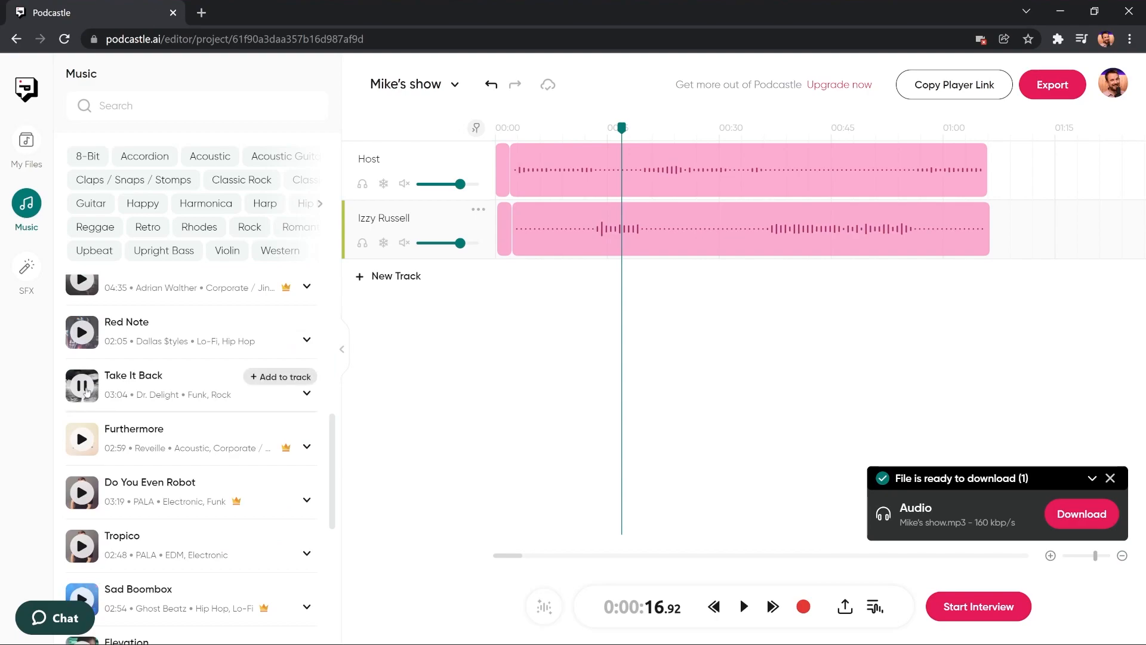
pyautogui.click(81, 385)
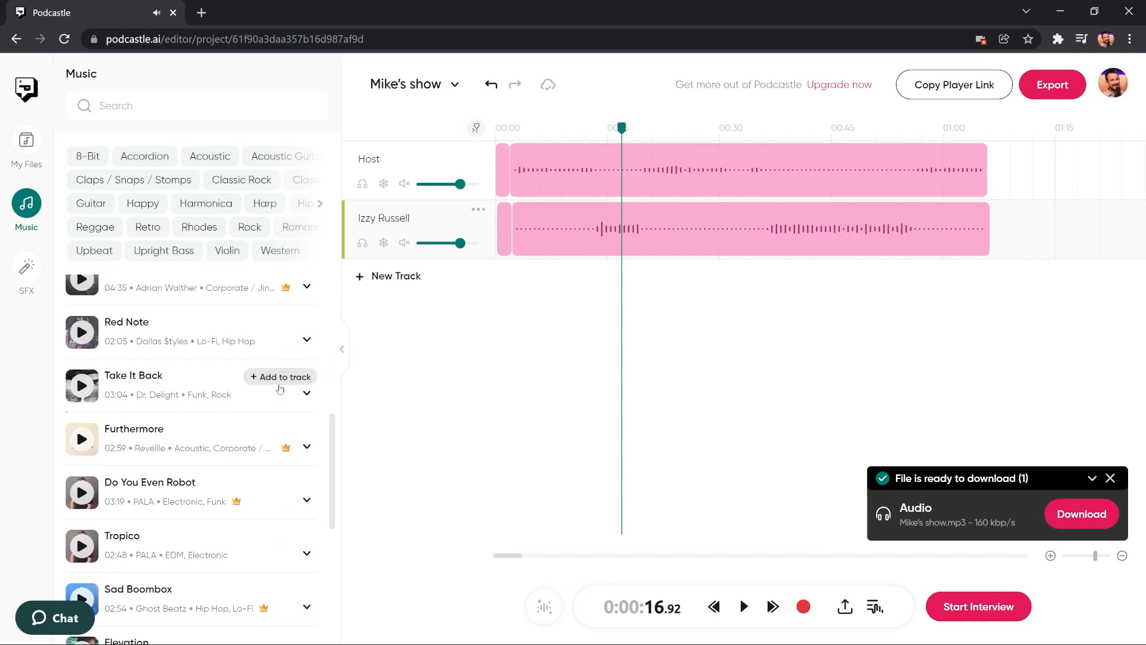
pyautogui.click(279, 376)
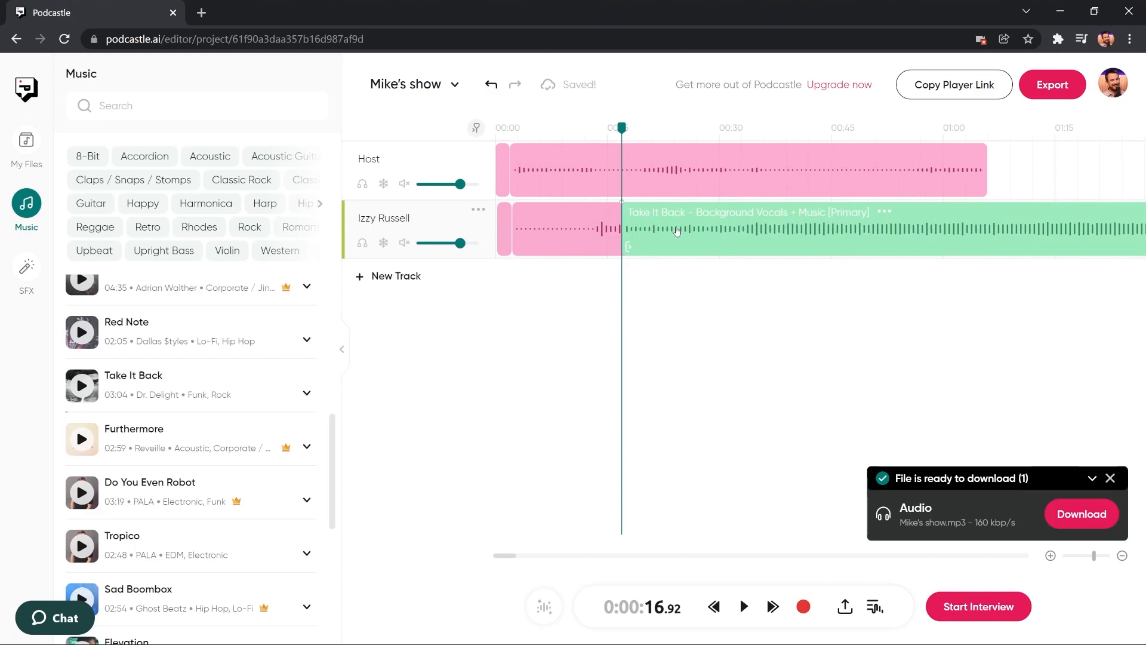
pyautogui.moveTo(745, 230); pyautogui.dragTo(744, 285)
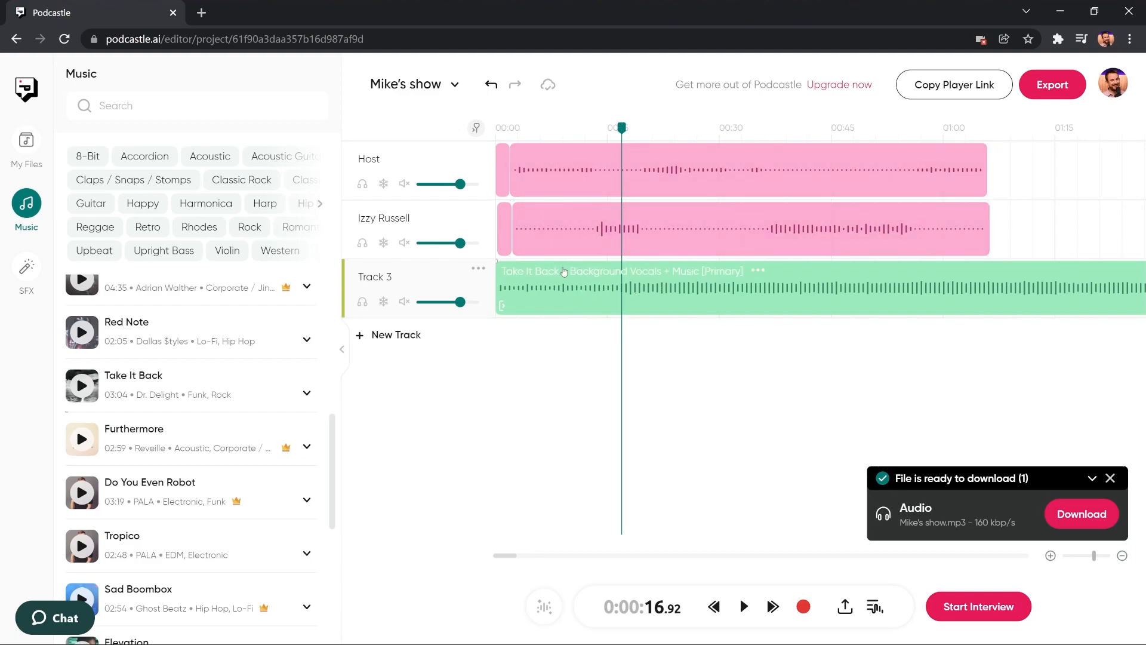
# Preview the Explosion effect in the SFX library and add it on a new Track 4.
pyautogui.click(26, 271)
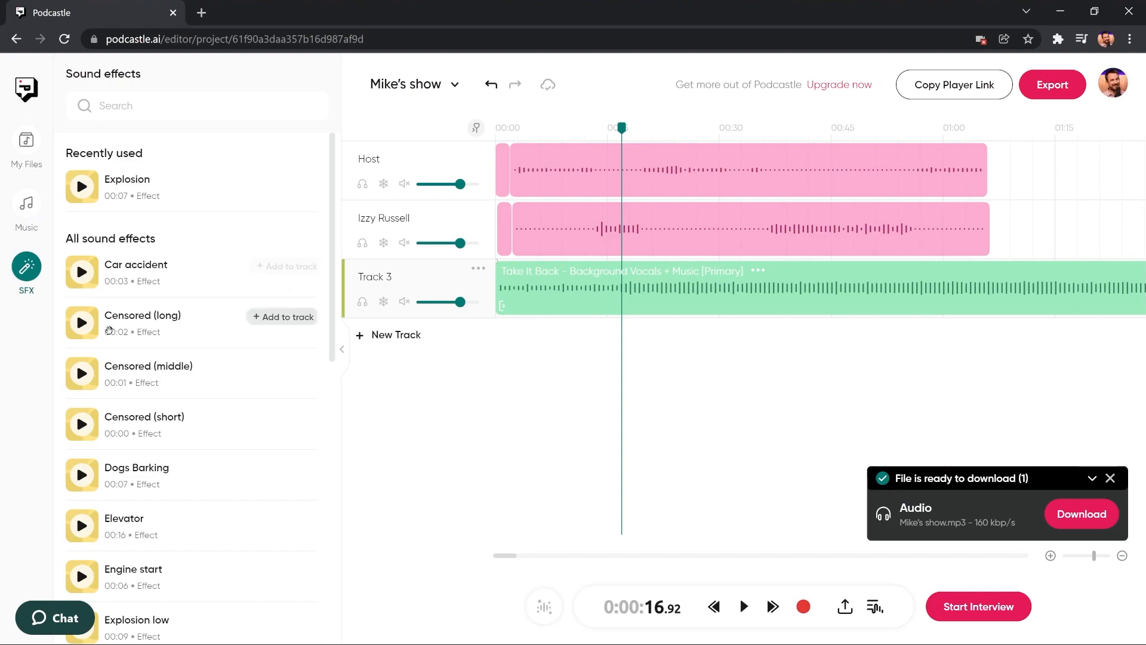
pyautogui.scroll(-3)
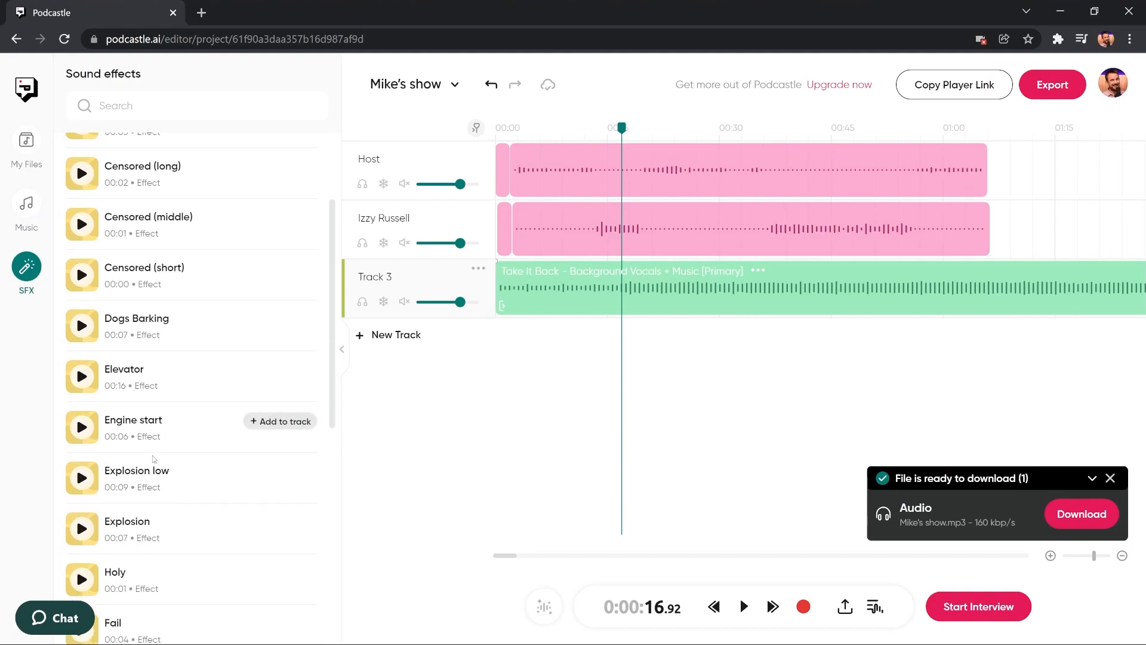
pyautogui.click(81, 529)
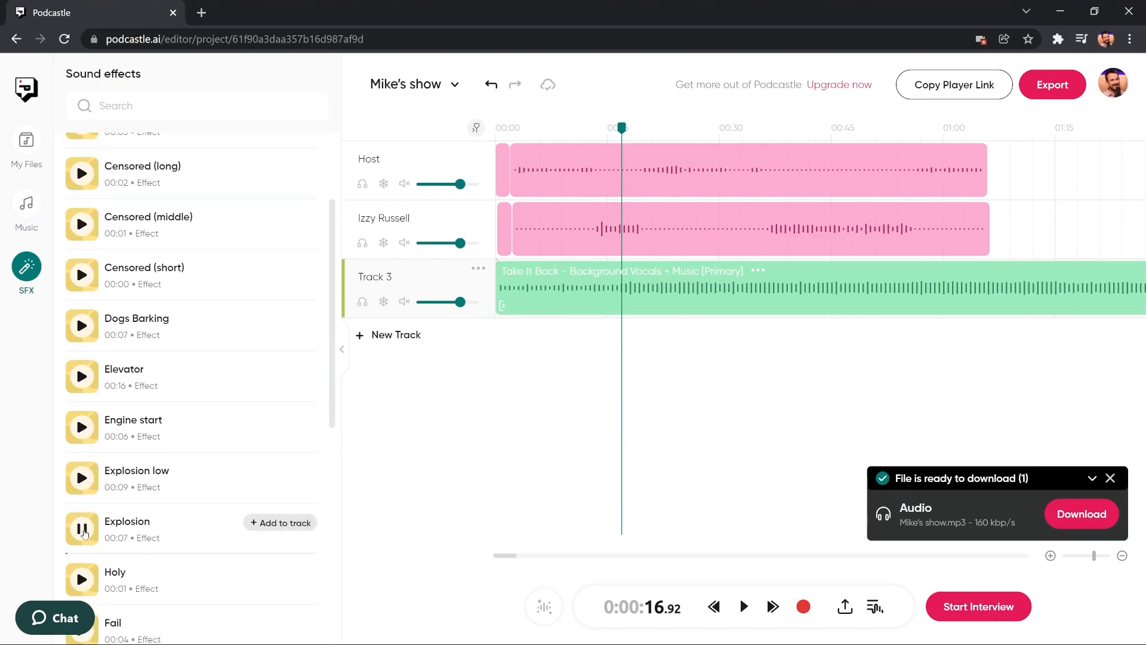
pyautogui.click(280, 522)
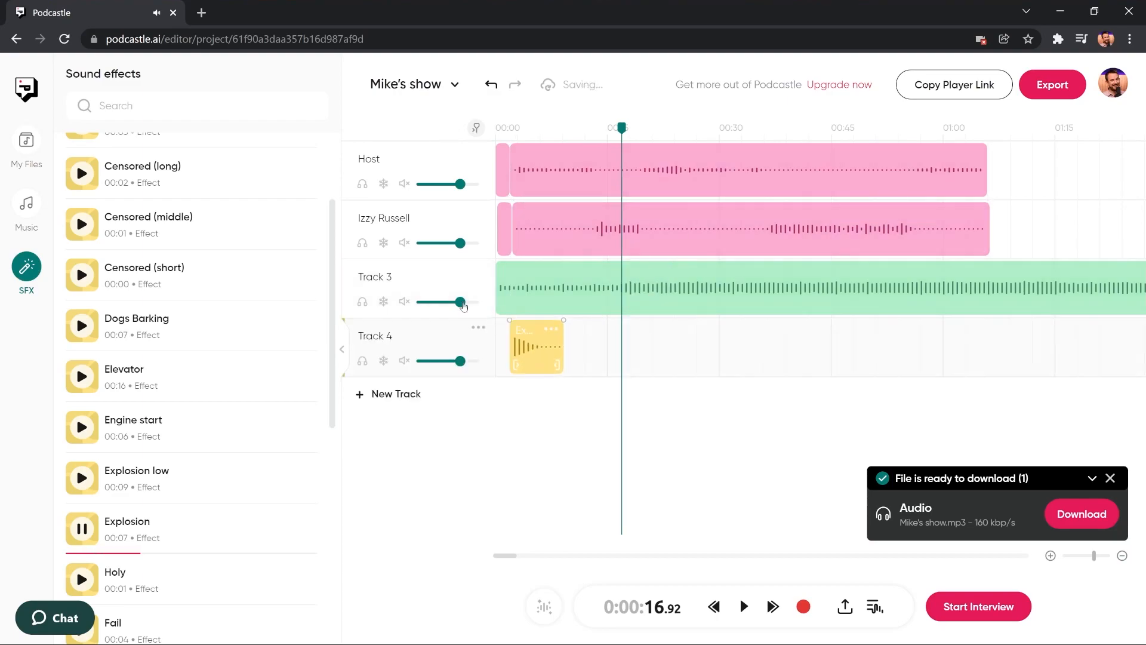
# Rename Track 3 to Music, Track 4 to SFX, and the Host track to Mike.
pyautogui.click(478, 272)
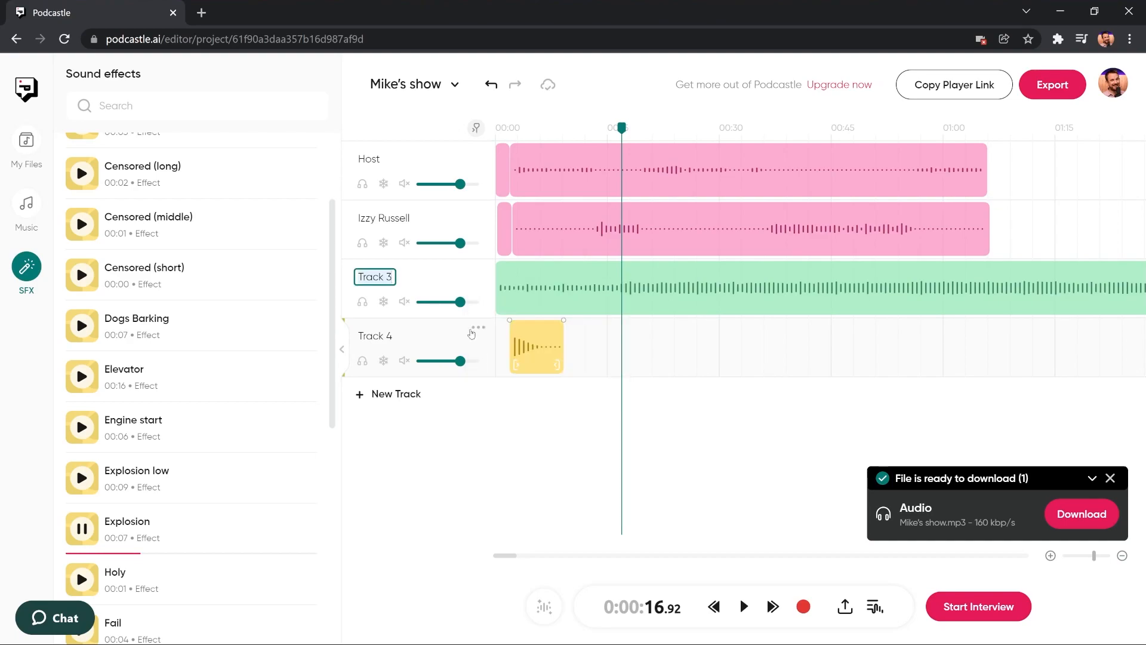
pyautogui.write('Music')
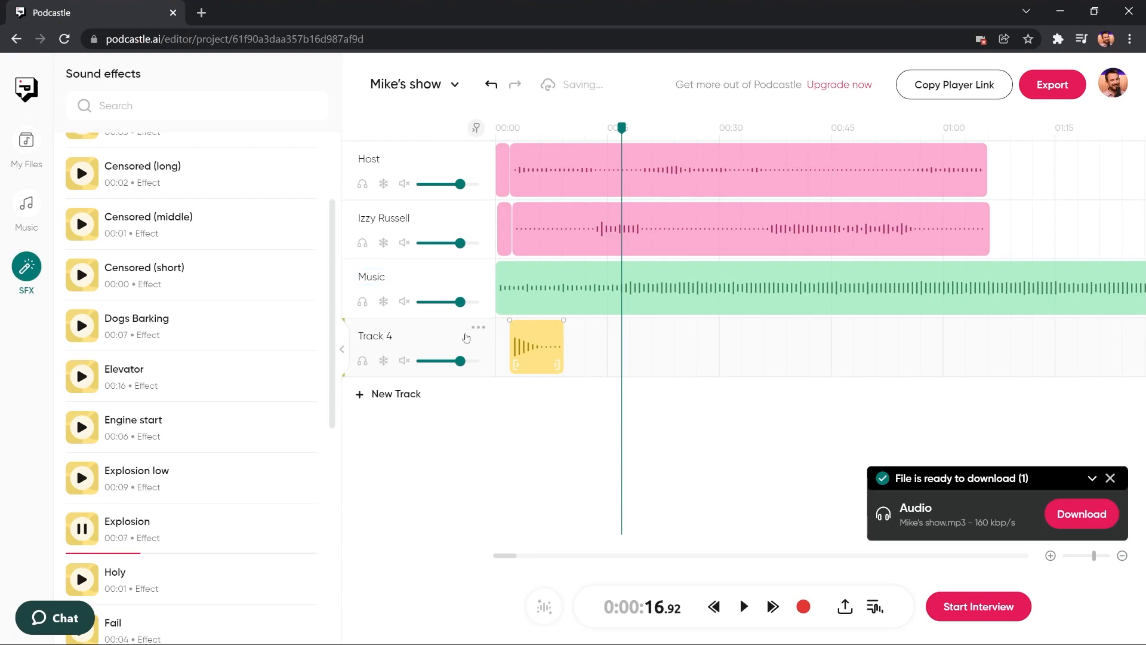
pyautogui.doubleClick(375, 335)
pyautogui.write('SFX')
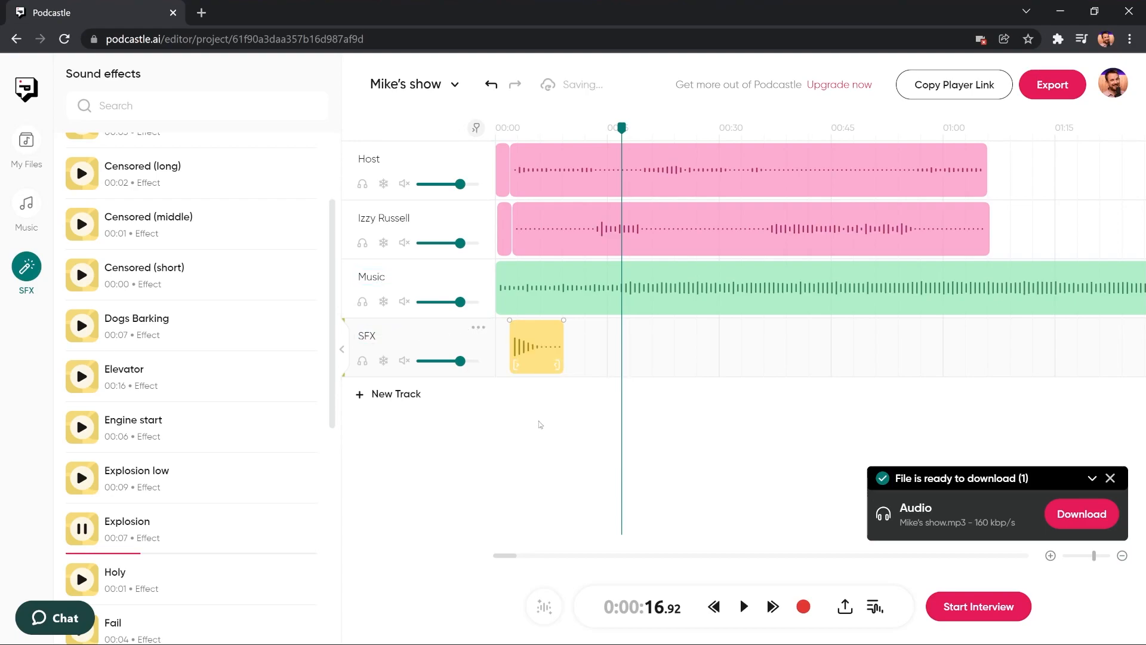
pyautogui.click(478, 151)
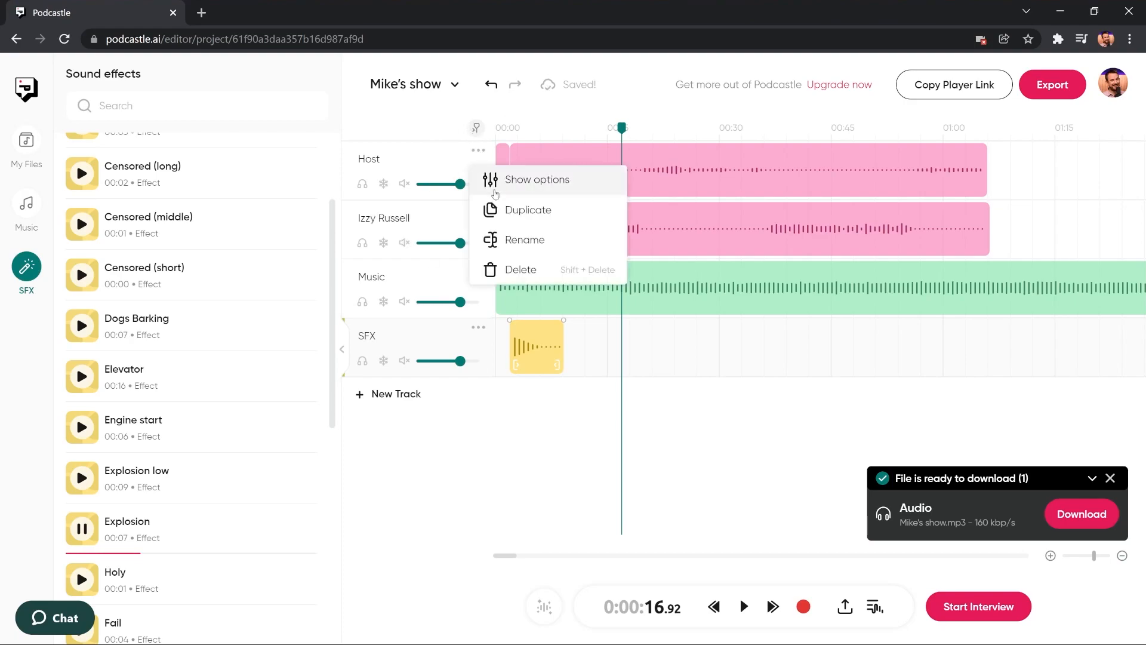
pyautogui.click(525, 239)
pyautogui.write('Mike')
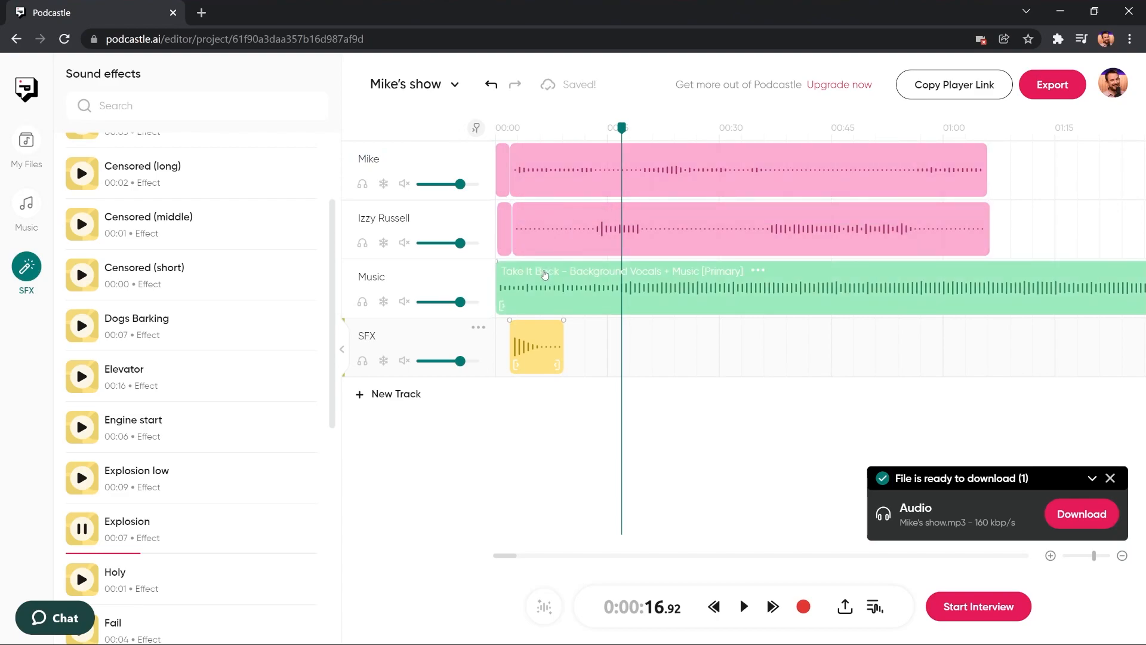
pyautogui.moveTo(829, 287)
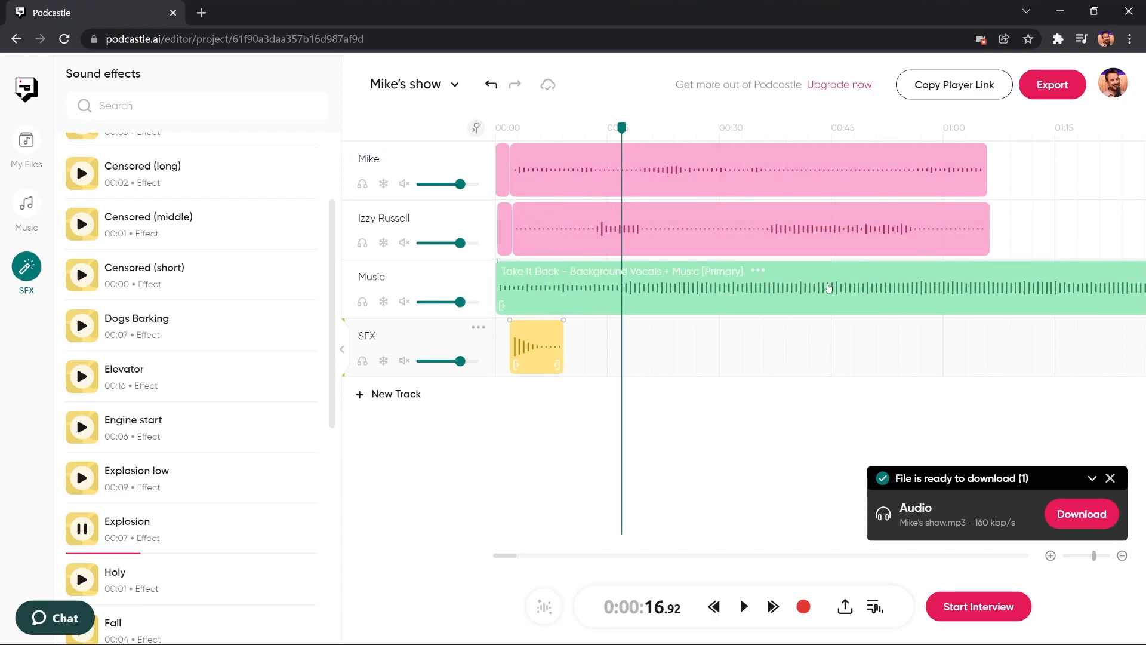
pyautogui.click(759, 271)
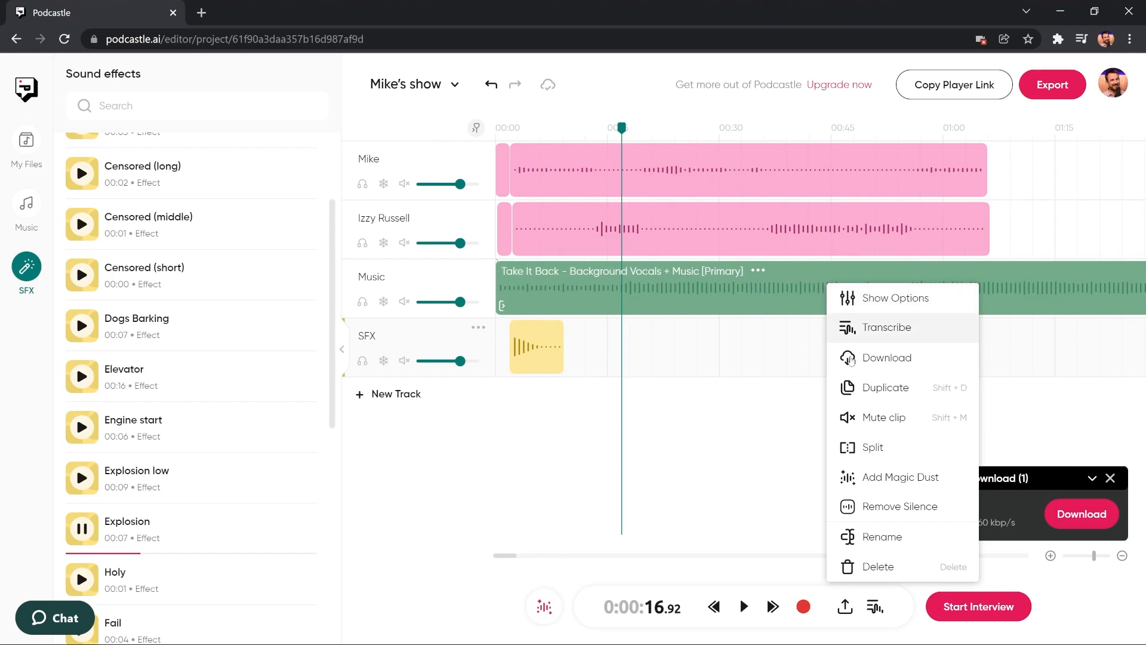
pyautogui.moveTo(885, 416)
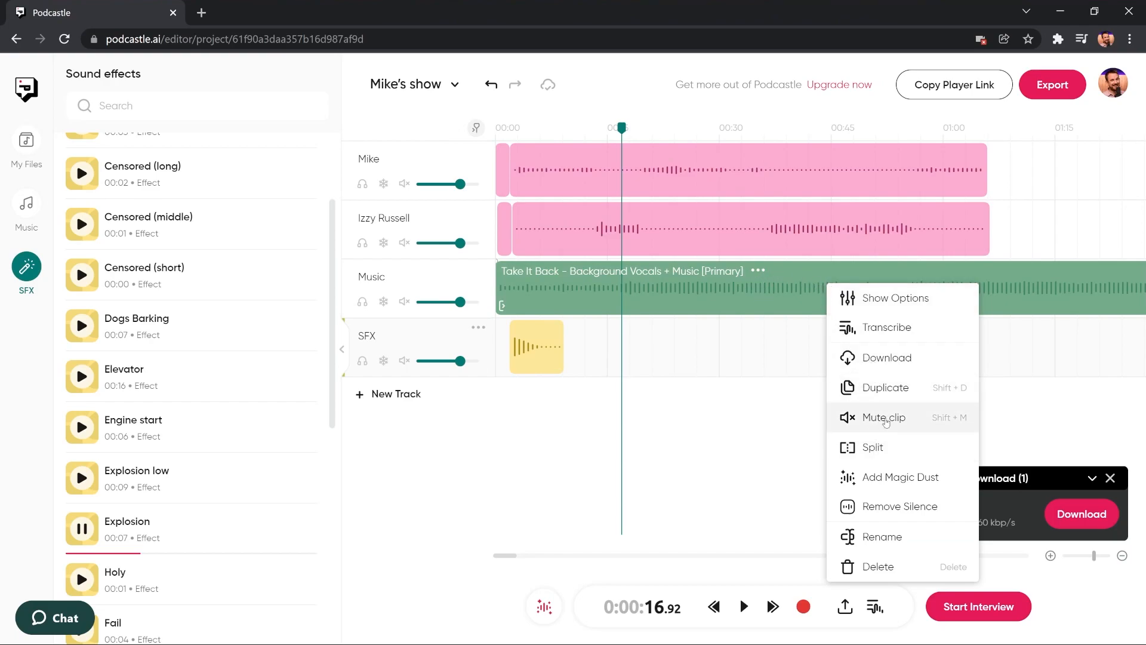
pyautogui.moveTo(872, 413)
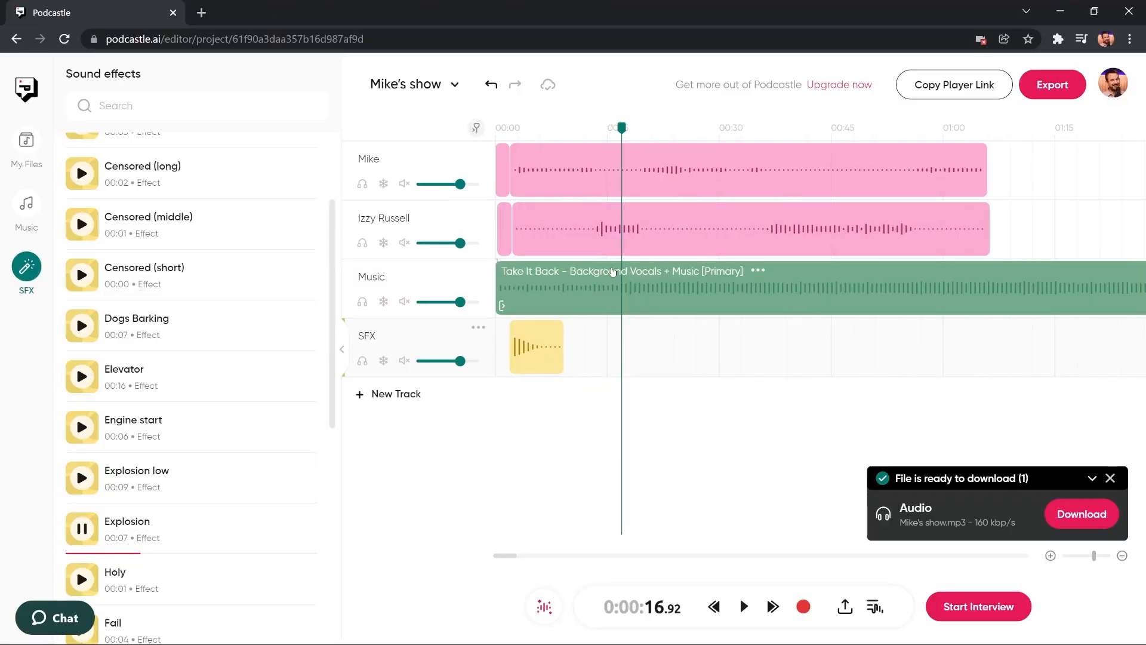
# Cut the Take It Back clip at 16 seconds, fade out its end, and lower Music volume to about -6.
pyautogui.rightClick(611, 271)
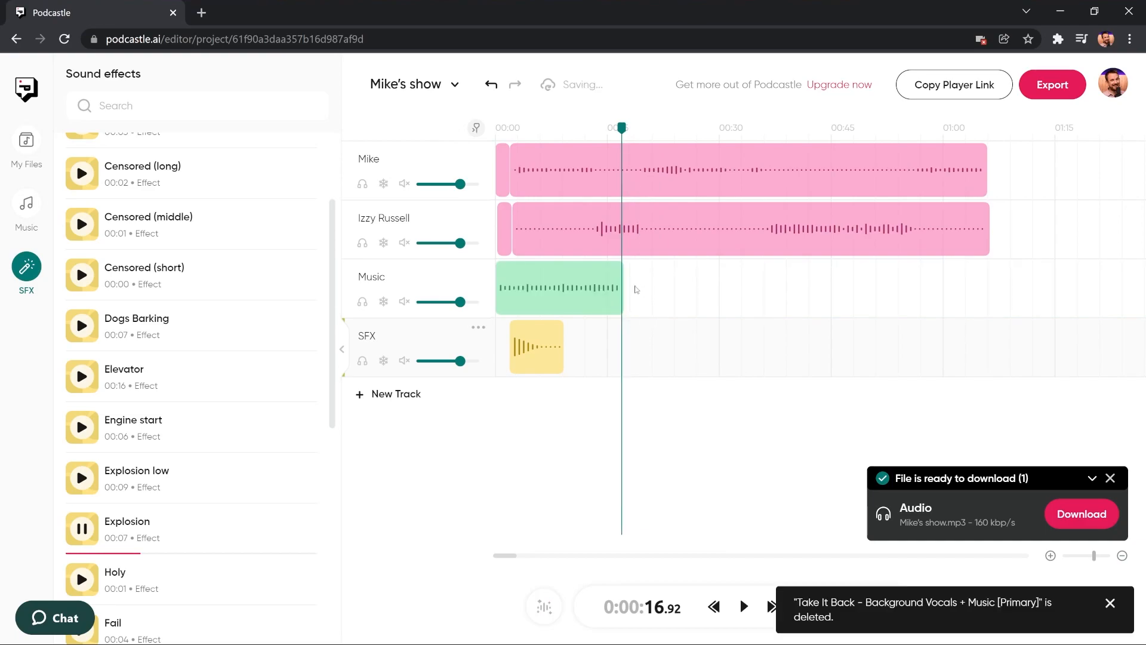
pyautogui.click(557, 287)
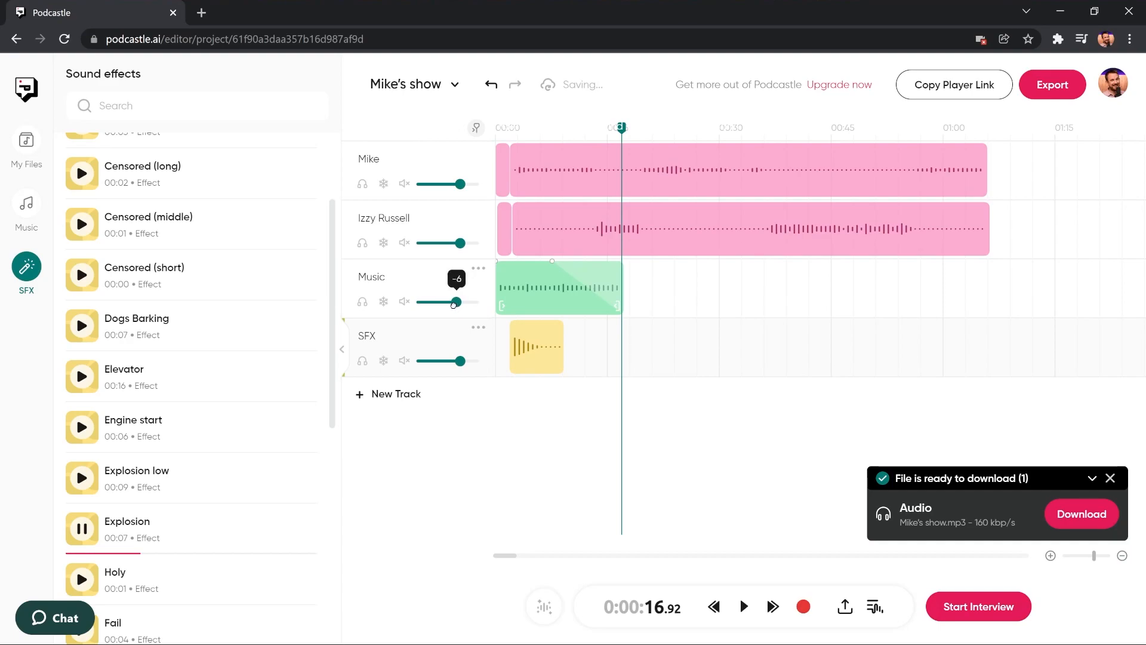
pyautogui.click(557, 128)
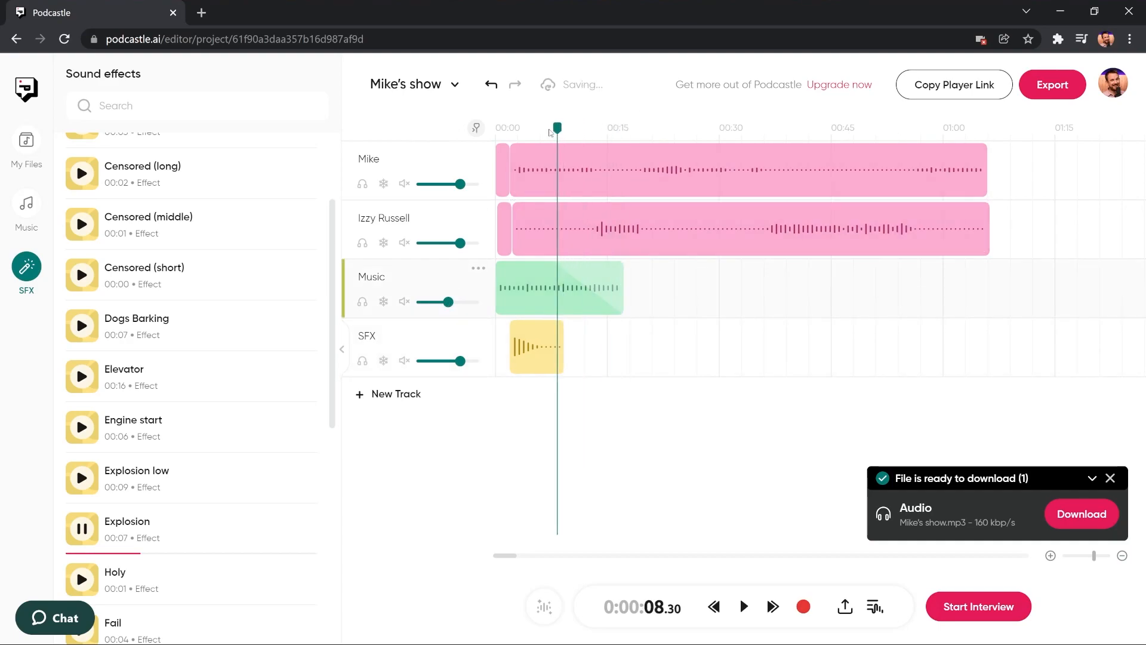
pyautogui.click(742, 606)
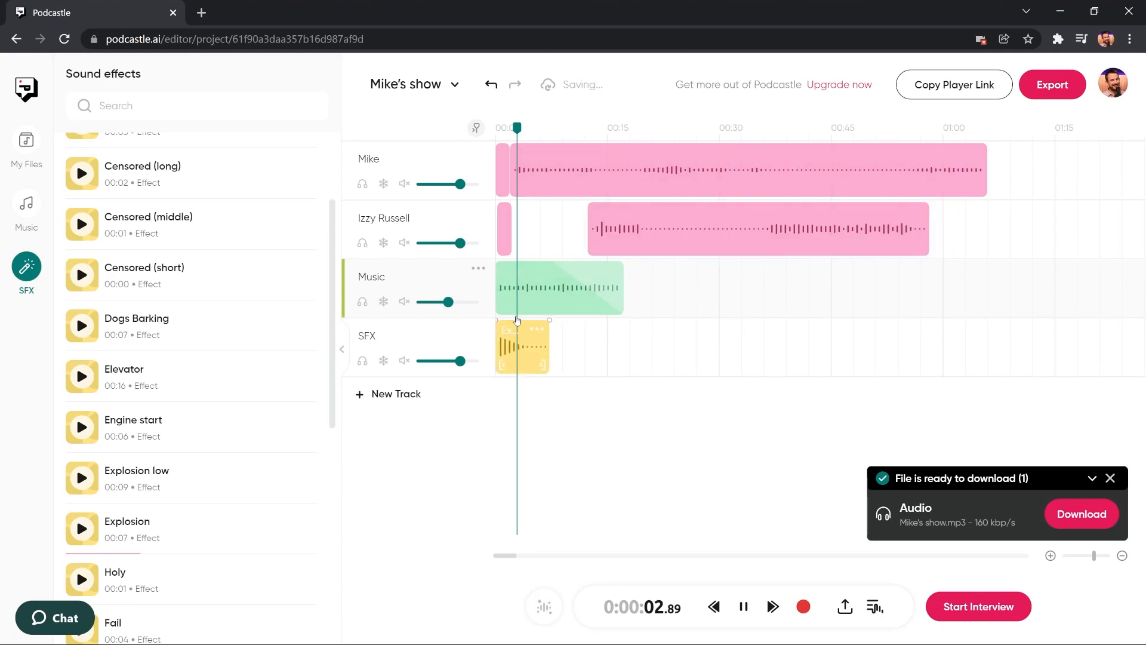
pyautogui.click(741, 607)
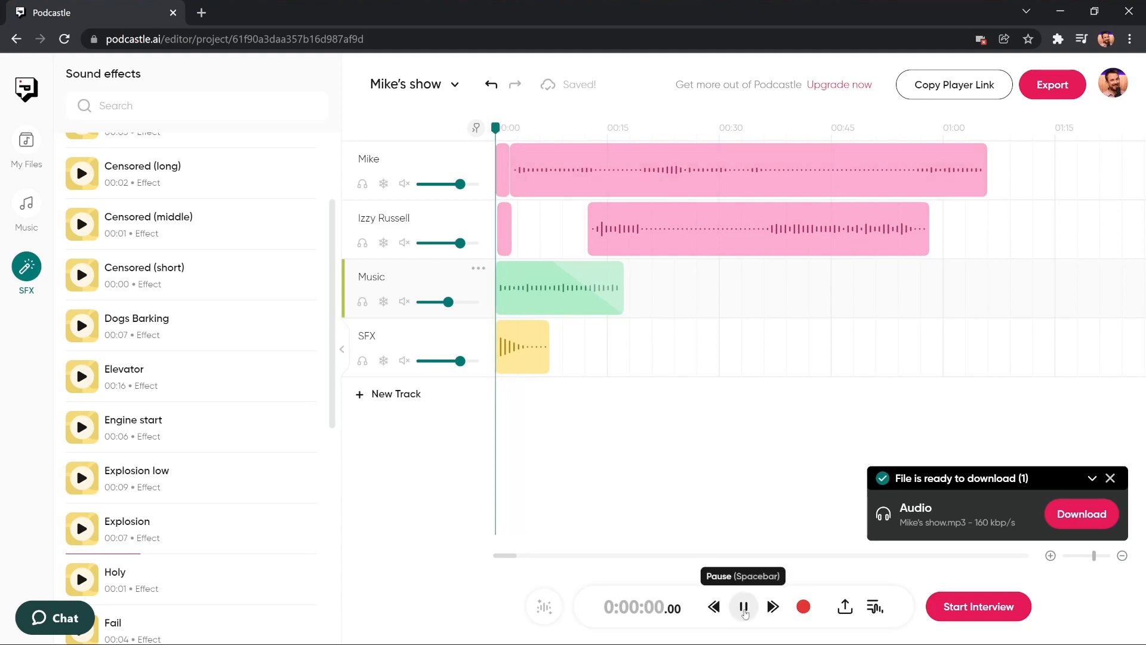
pyautogui.click(743, 607)
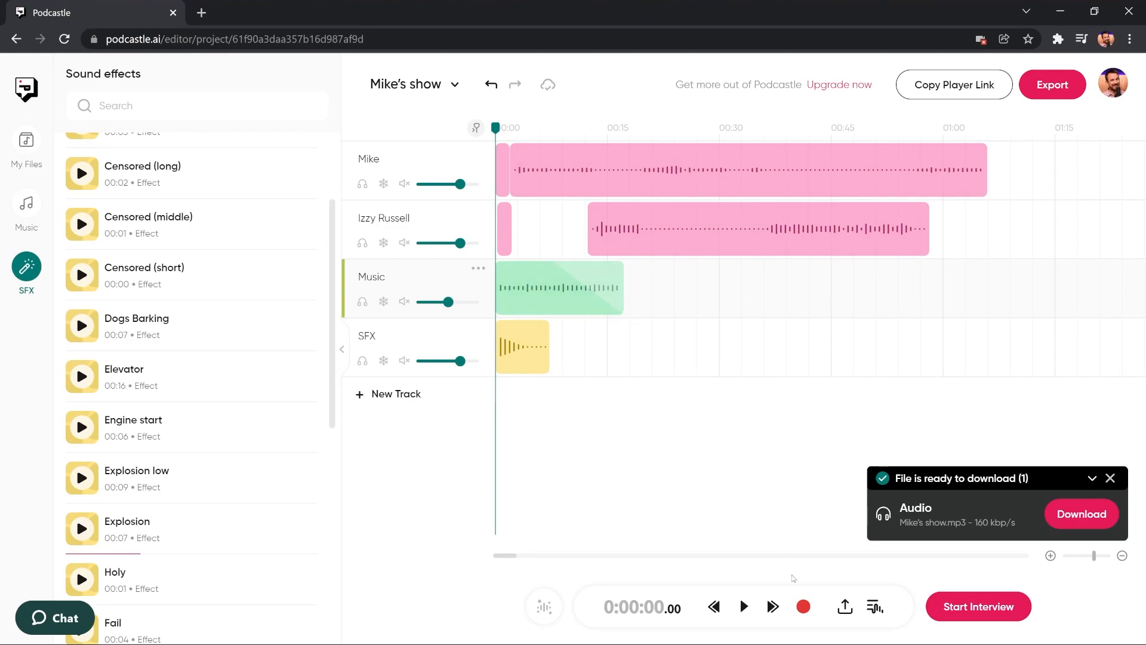
pyautogui.moveTo(802, 606)
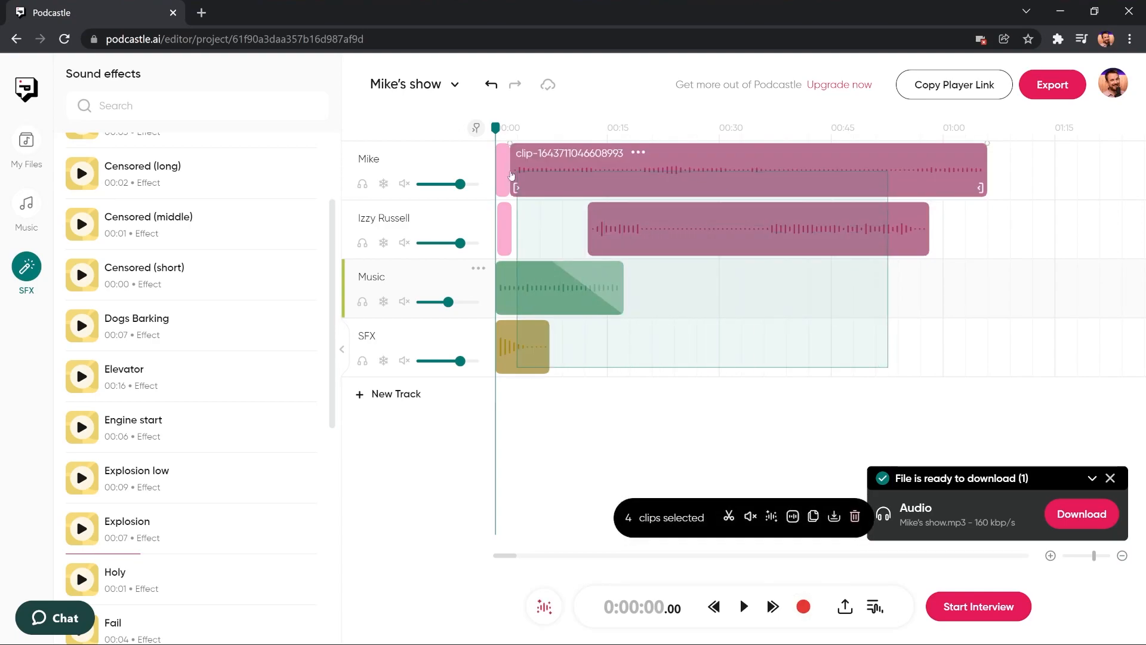
# Apply Magic Dust to the selected voice clips and download the Mike's show MP3.
pyautogui.click(771, 516)
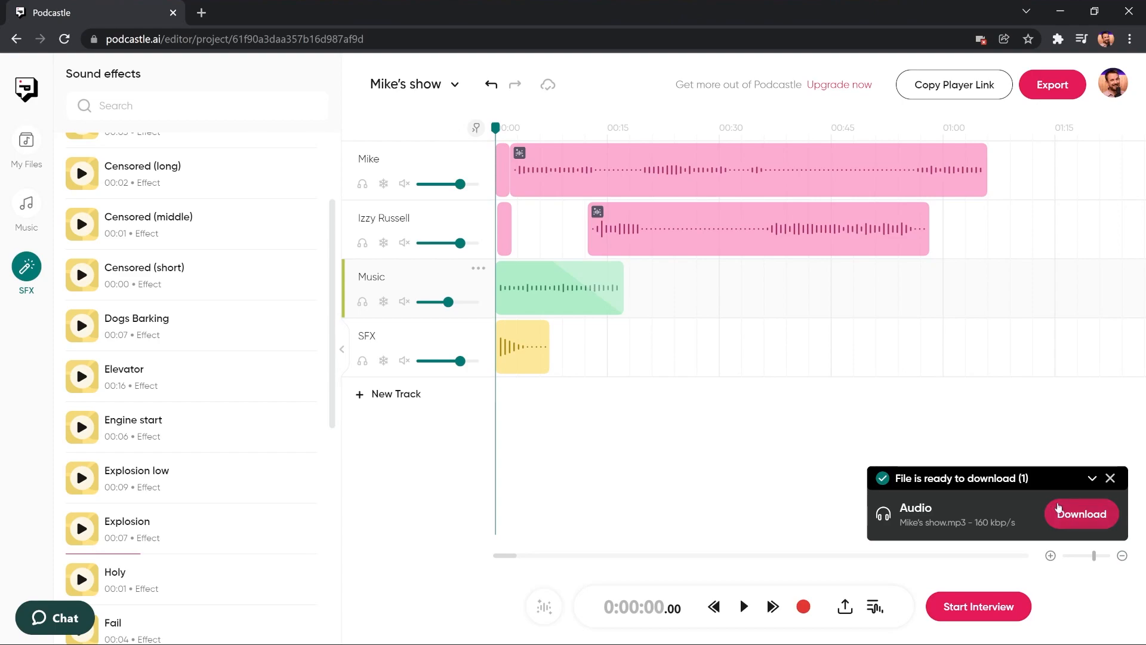
pyautogui.click(1082, 513)
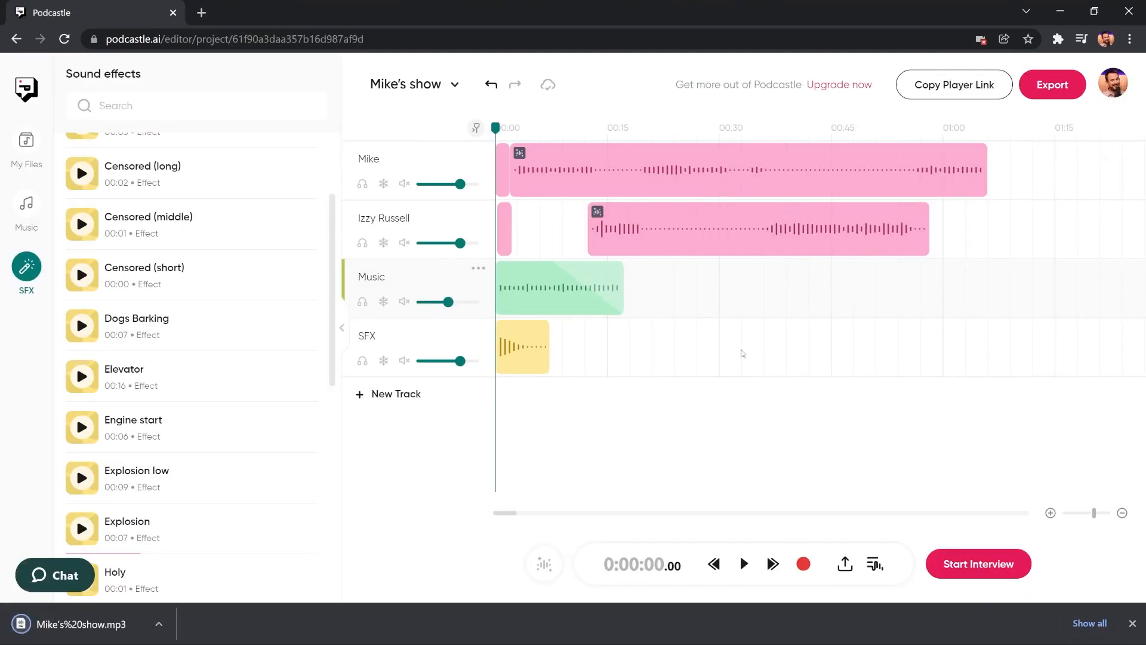